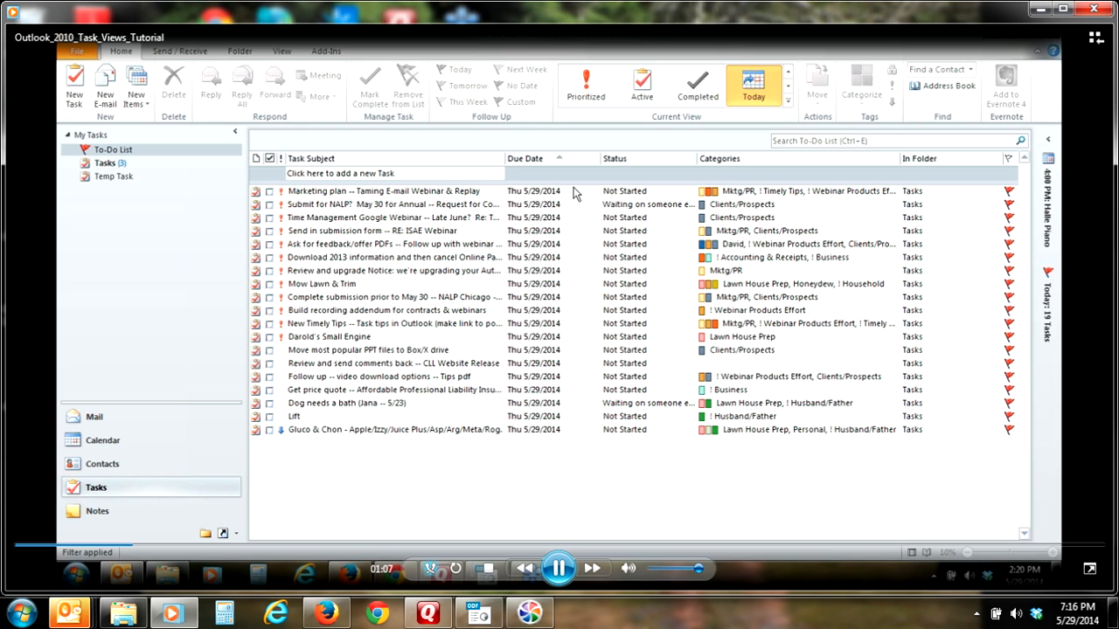
mouse_move(345, 198)
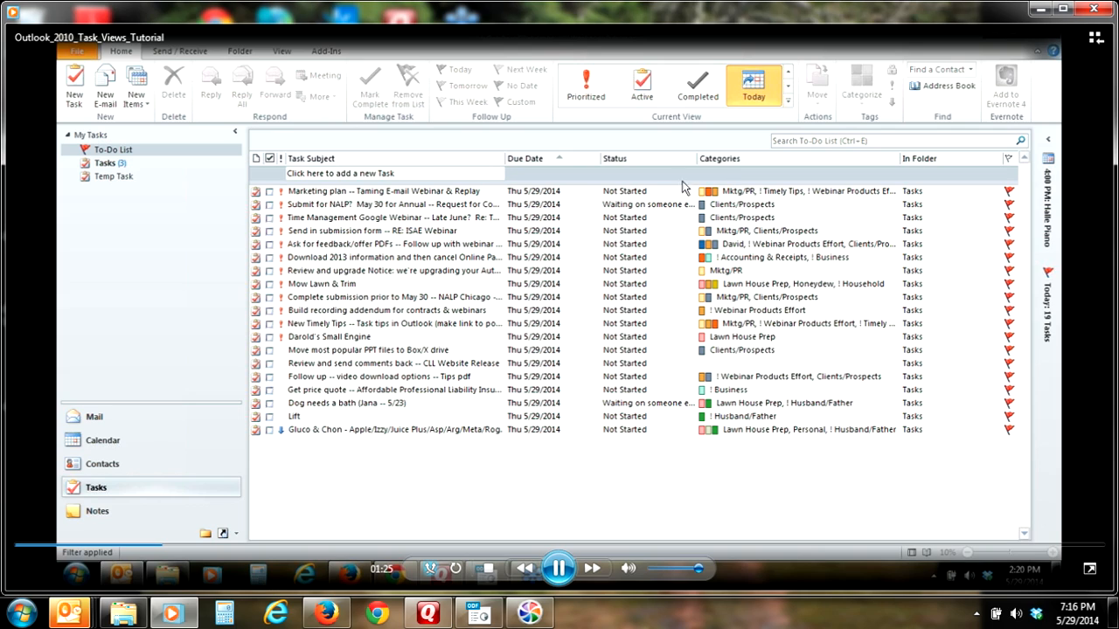
mouse_move(658, 372)
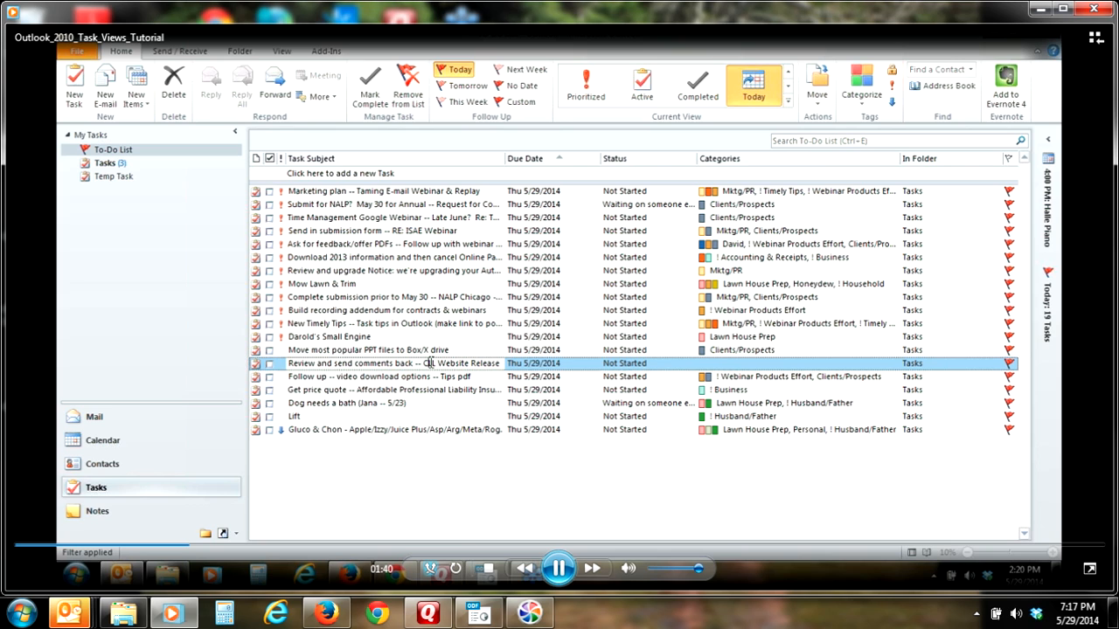
Open the CLL Website Release review task and add Clients/Prospects, Mktg/PR and Marcia categories
double_click(393, 363)
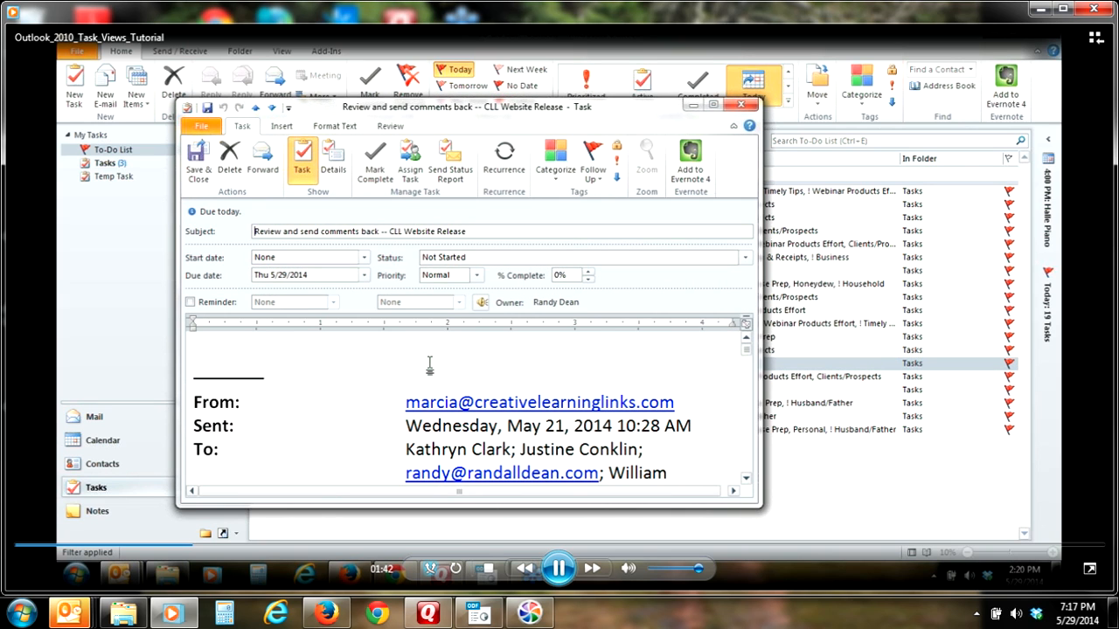
left_click(553, 157)
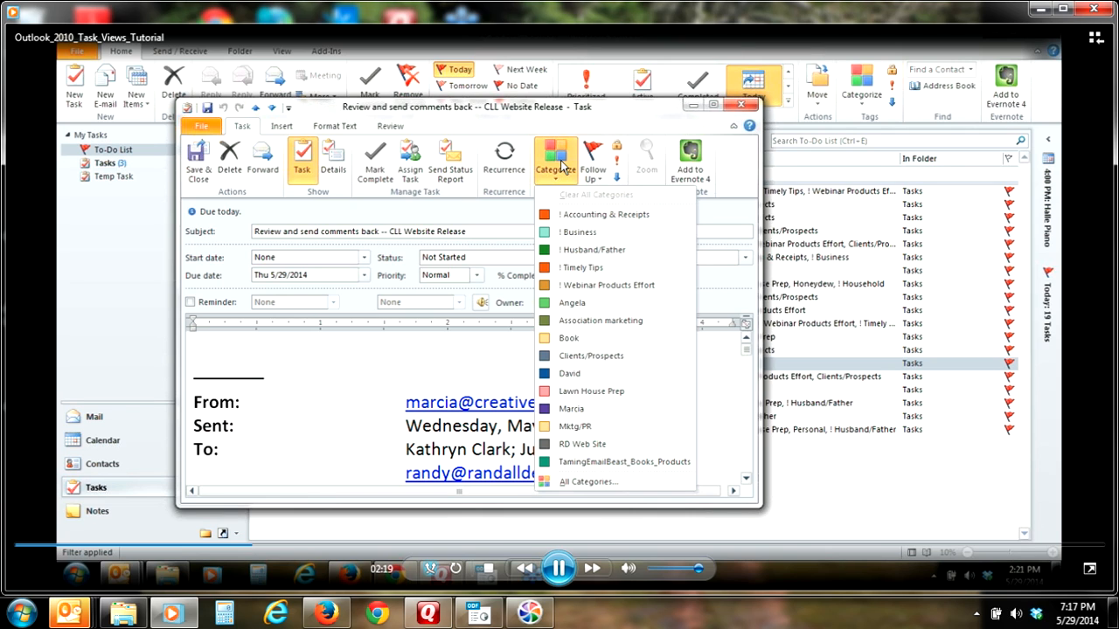
mouse_move(602, 321)
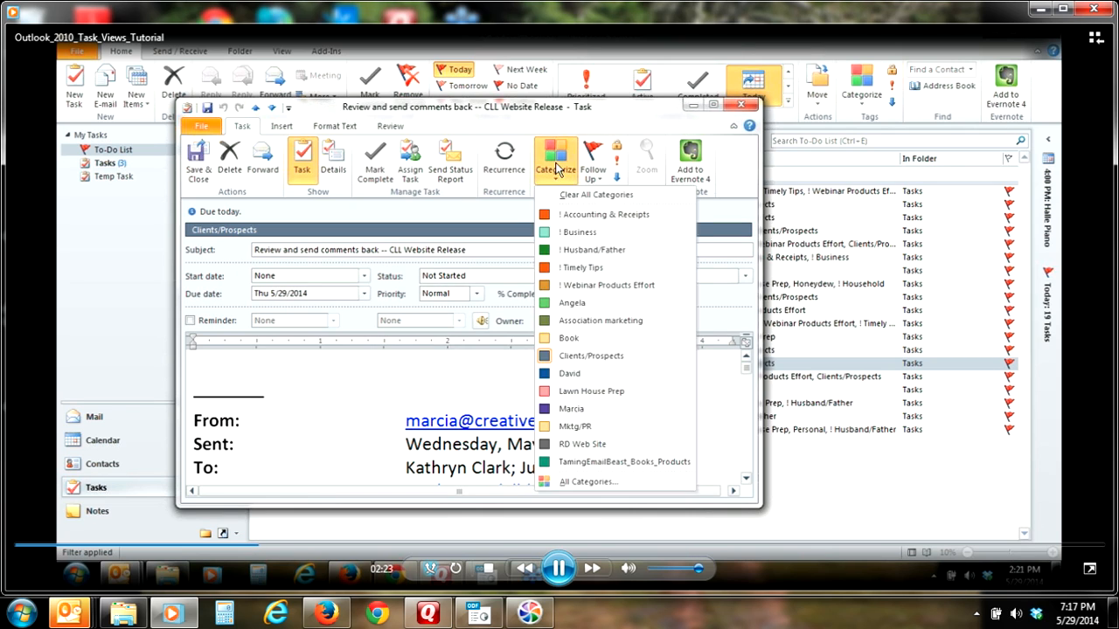
left_click(577, 426)
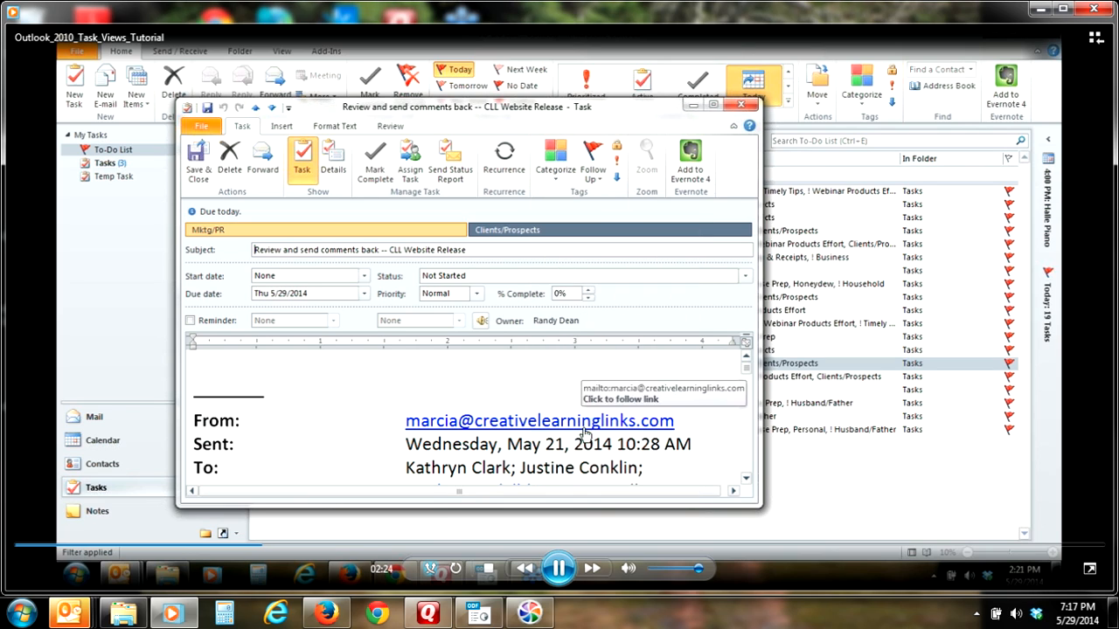
left_click(553, 157)
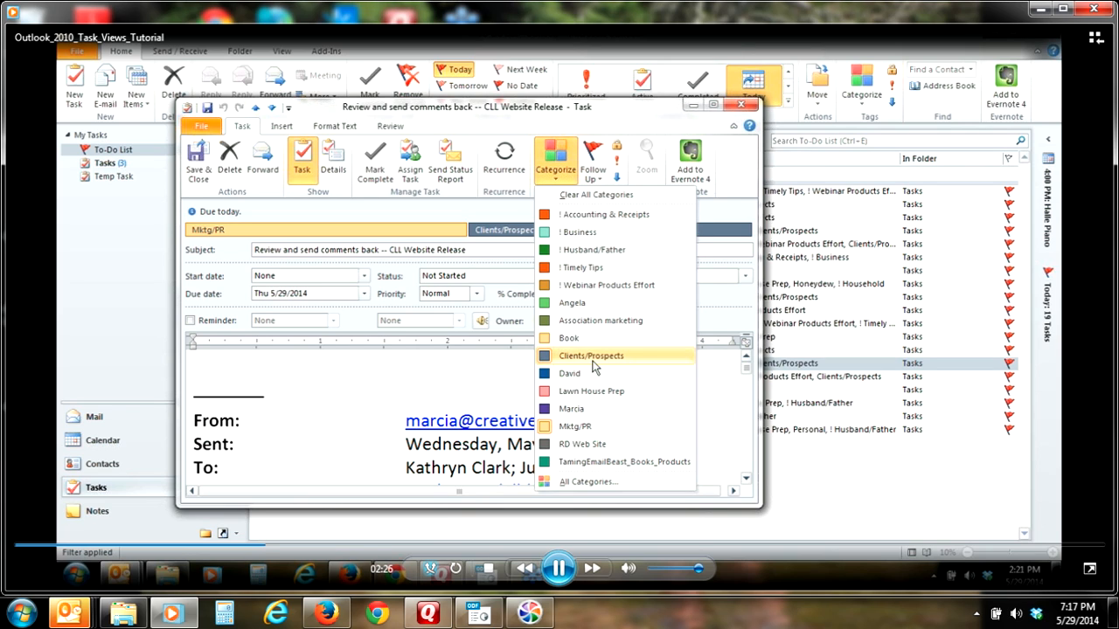
left_click(572, 408)
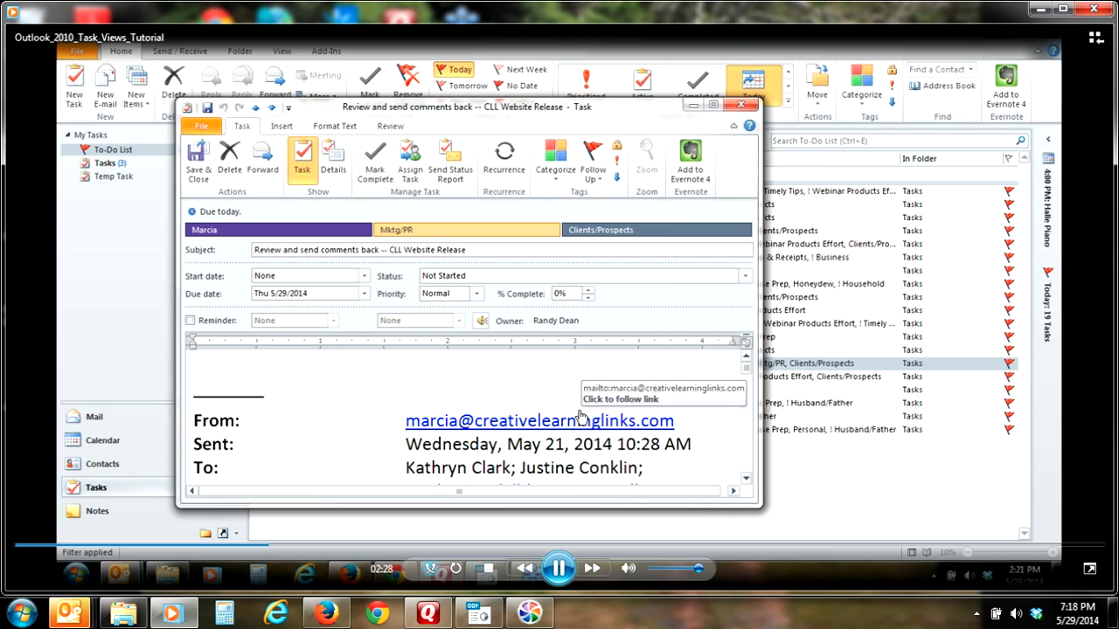
mouse_move(596, 244)
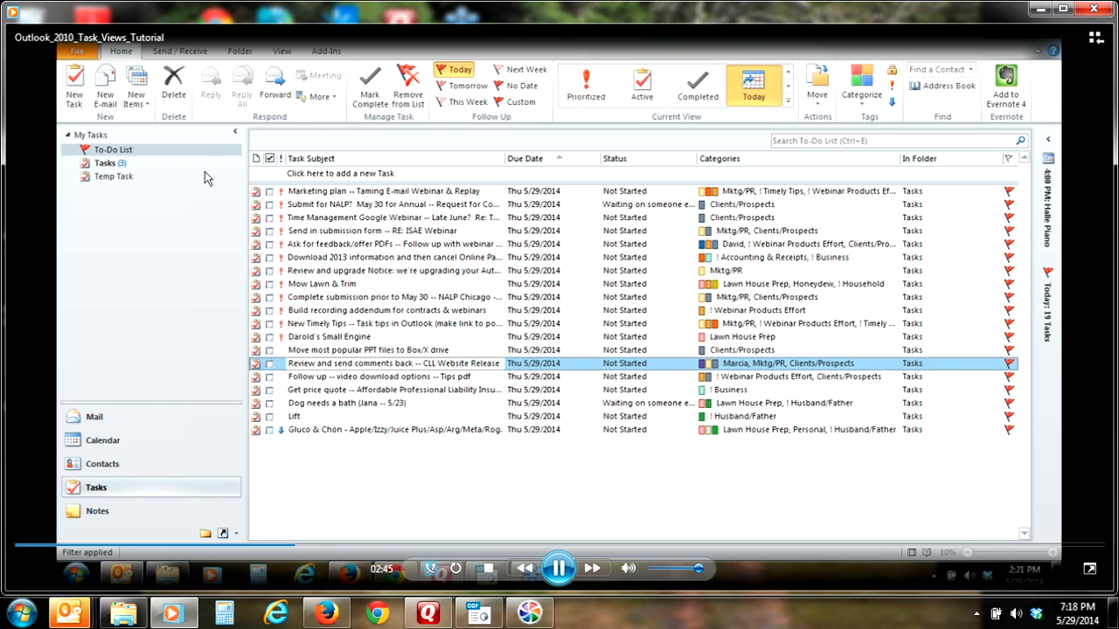
mouse_move(829, 363)
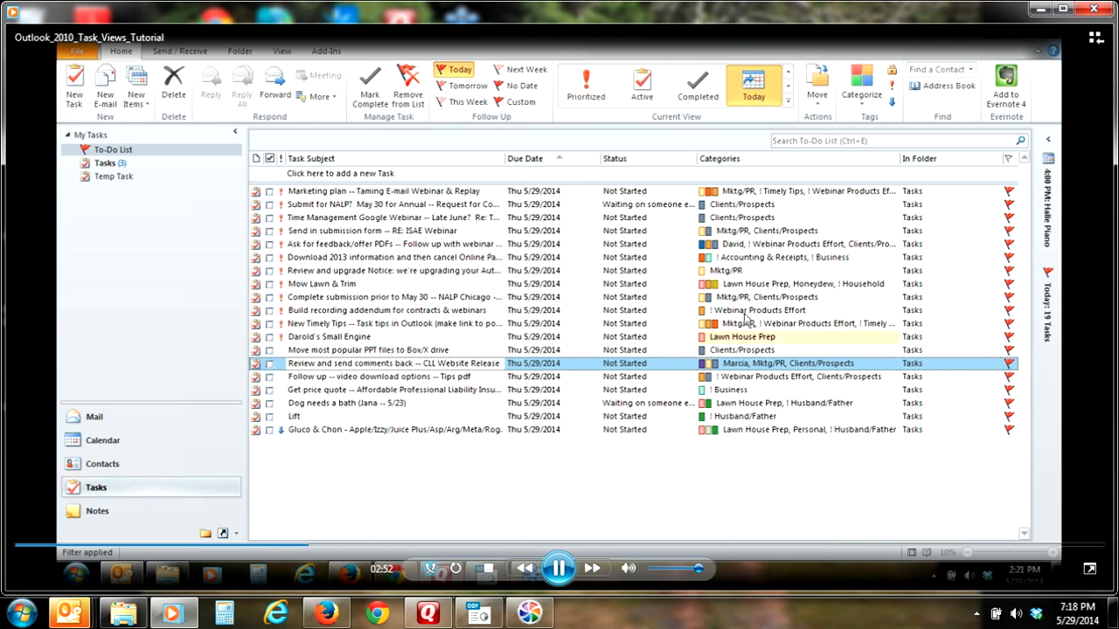
mouse_move(748, 298)
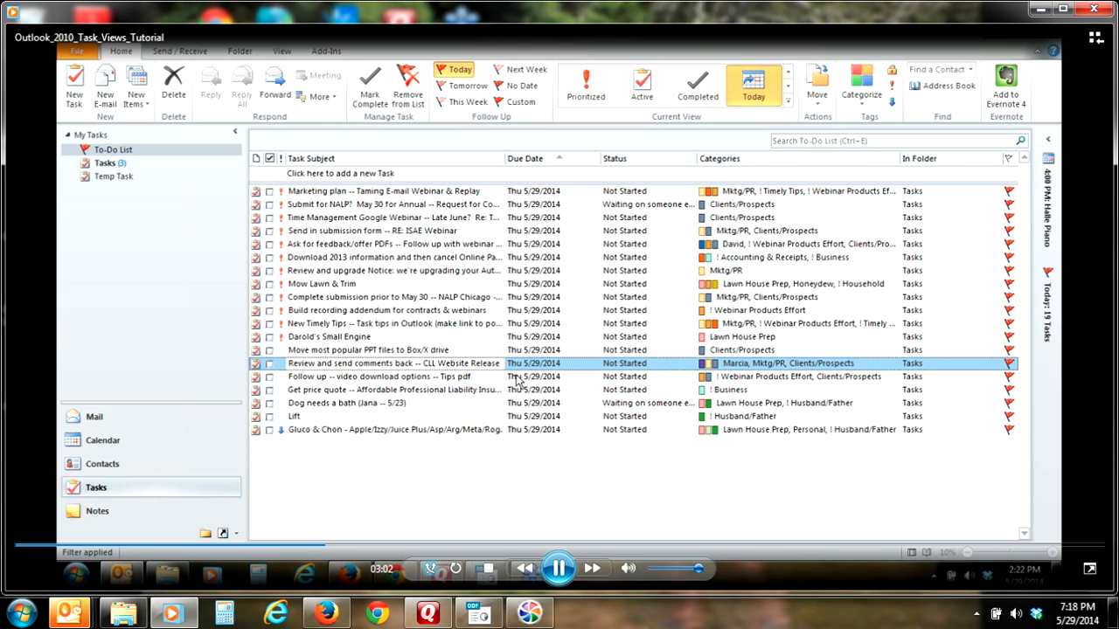
mouse_move(351, 286)
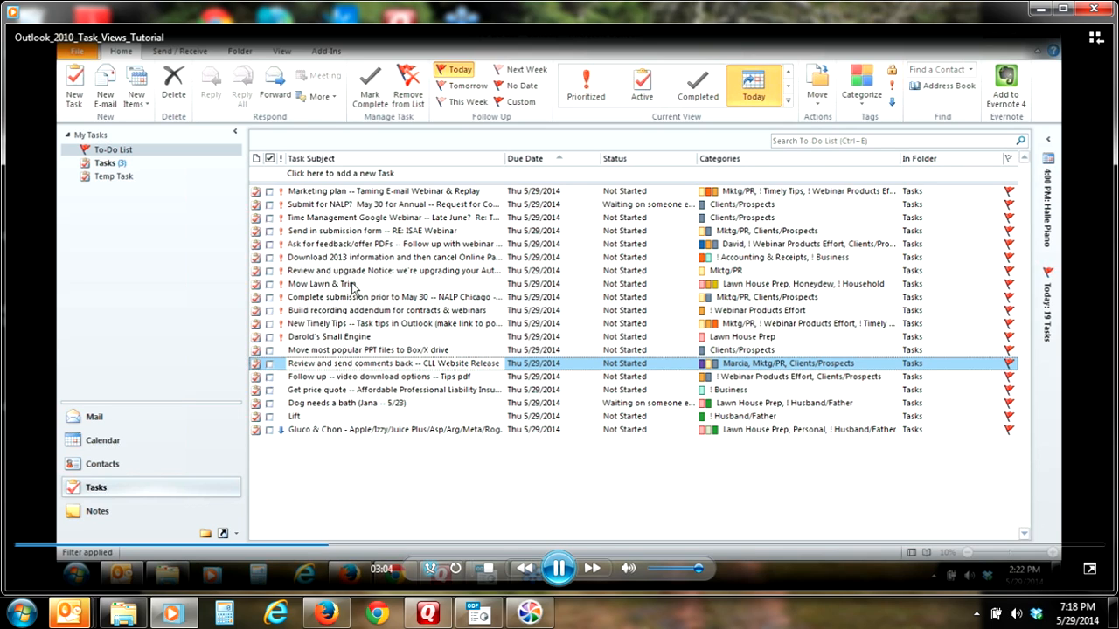
Open Mow Lawn & Trim, tagged Lawn House Prep and Honeydew, and list its categories
double_click(348, 283)
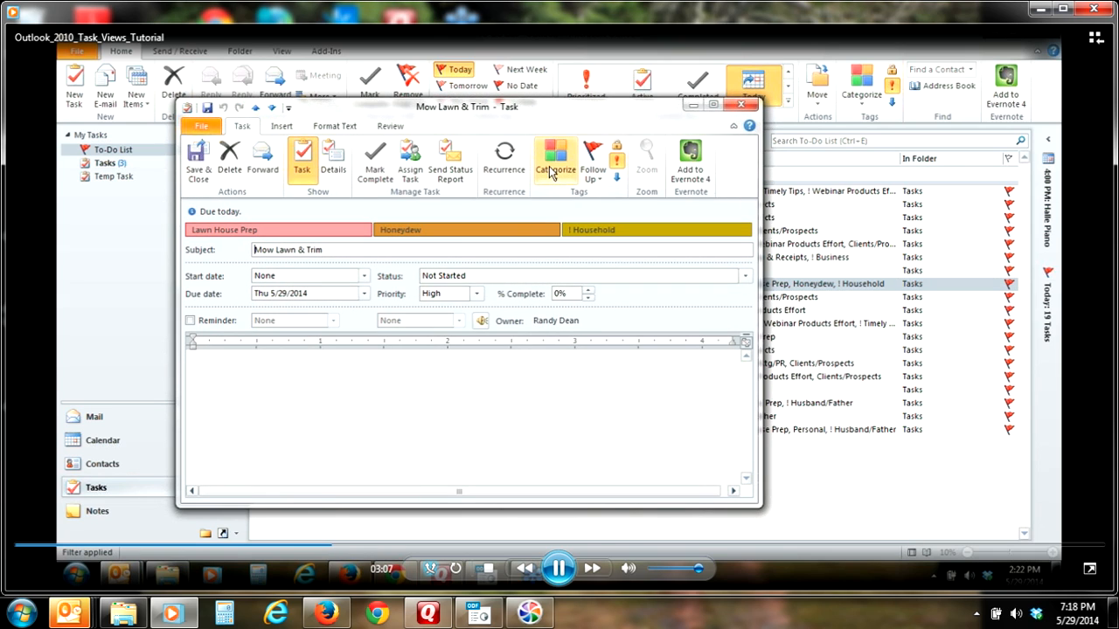
left_click(554, 156)
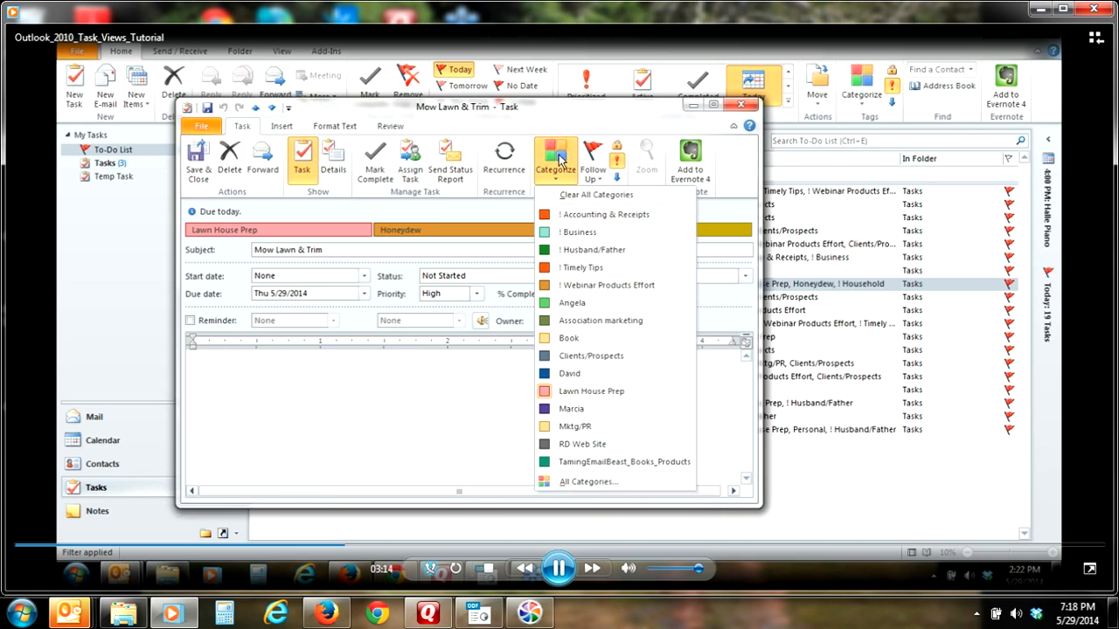
mouse_move(589, 480)
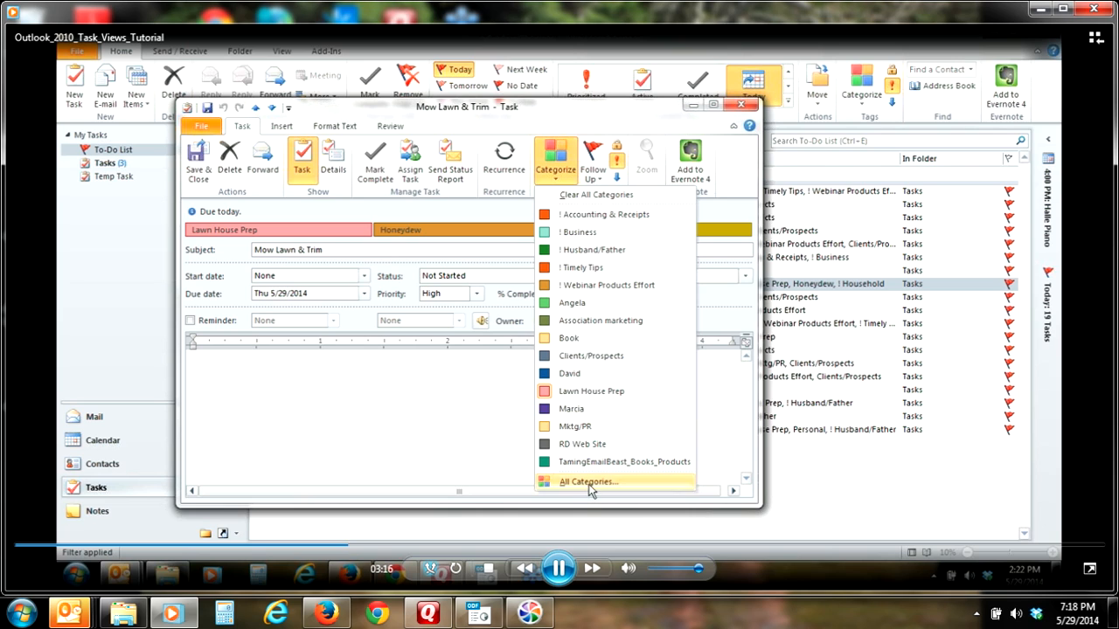
left_click(585, 480)
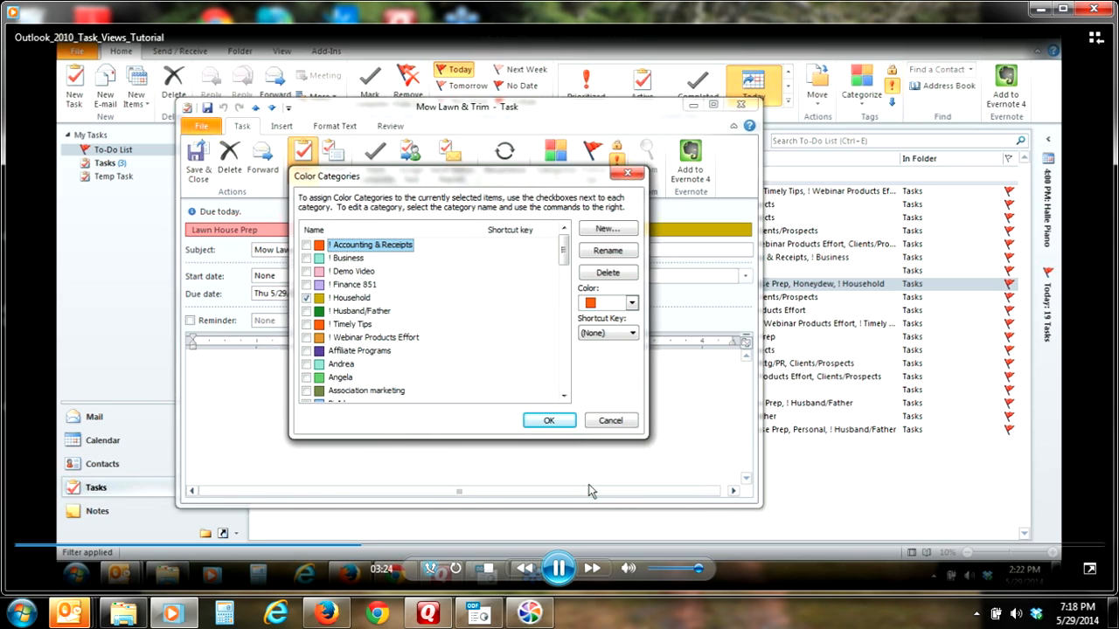
mouse_move(558, 476)
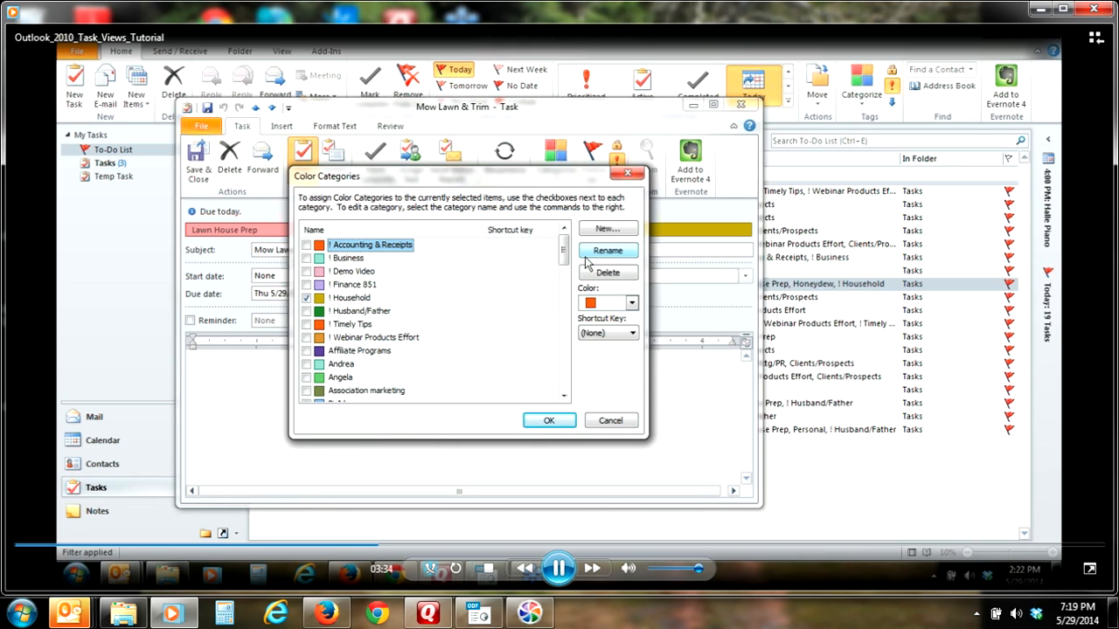
mouse_move(509, 271)
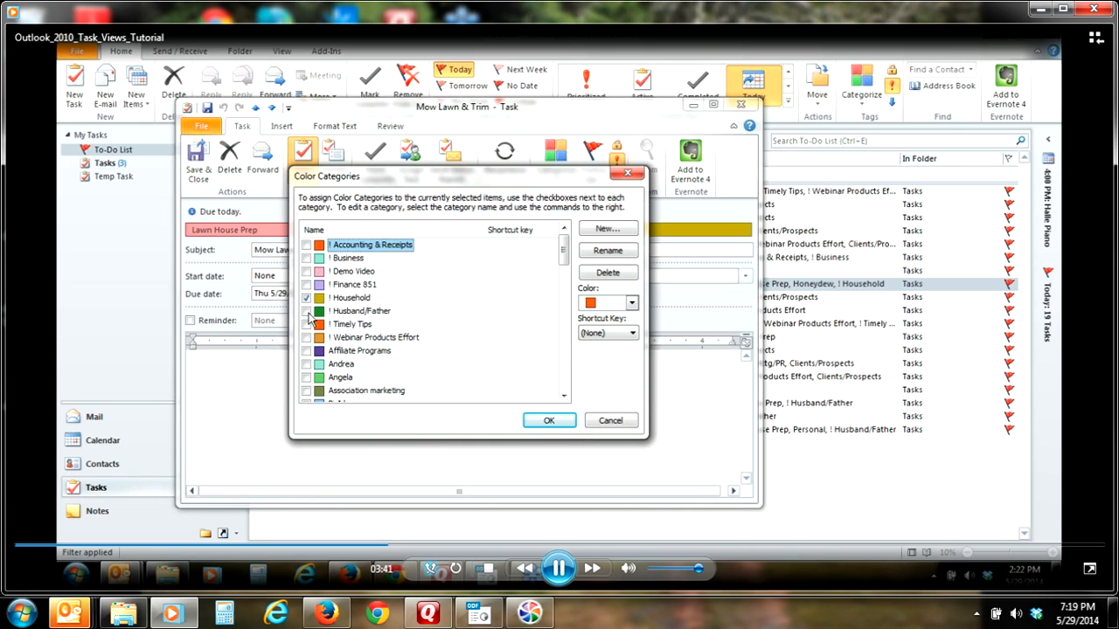
left_click(306, 311)
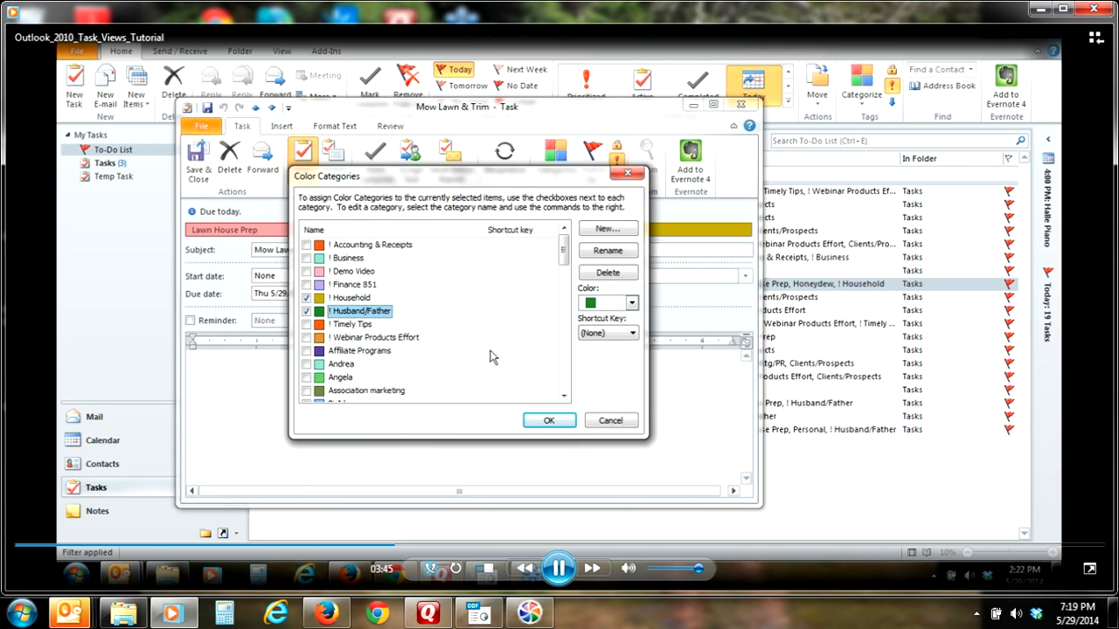
mouse_move(610, 421)
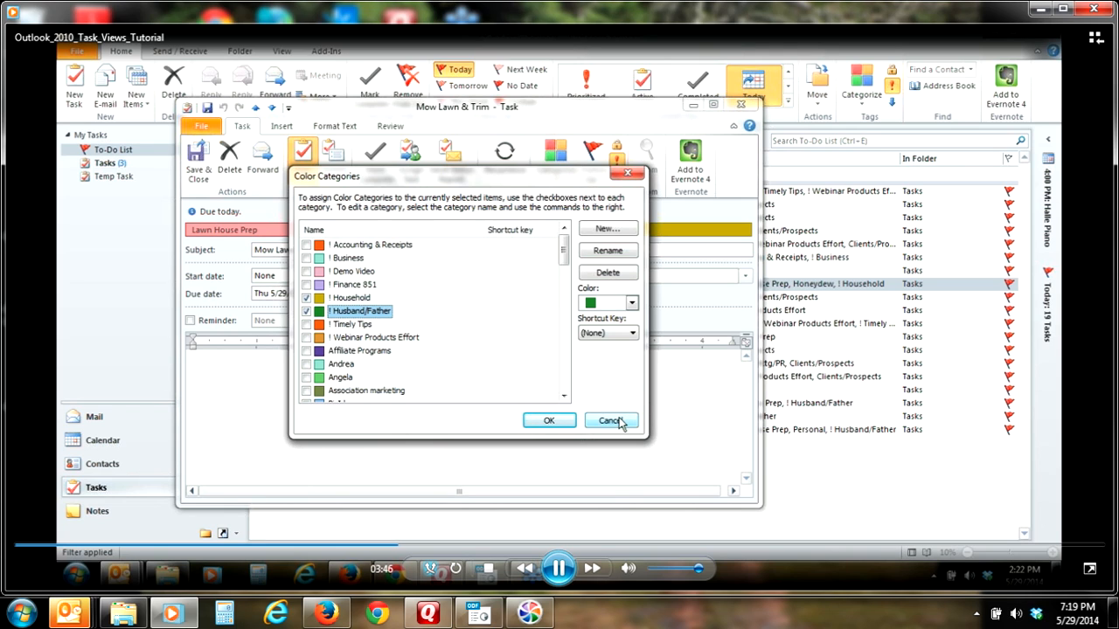
left_click(612, 420)
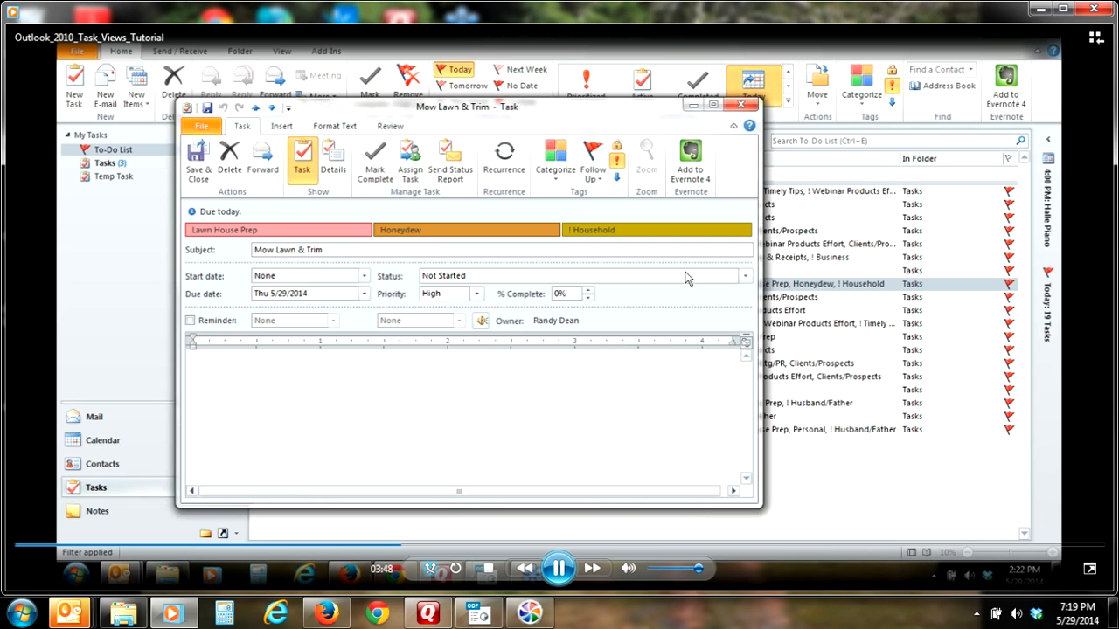
Expand the Current View gallery on the Home tab to show every task view
left_click(741, 105)
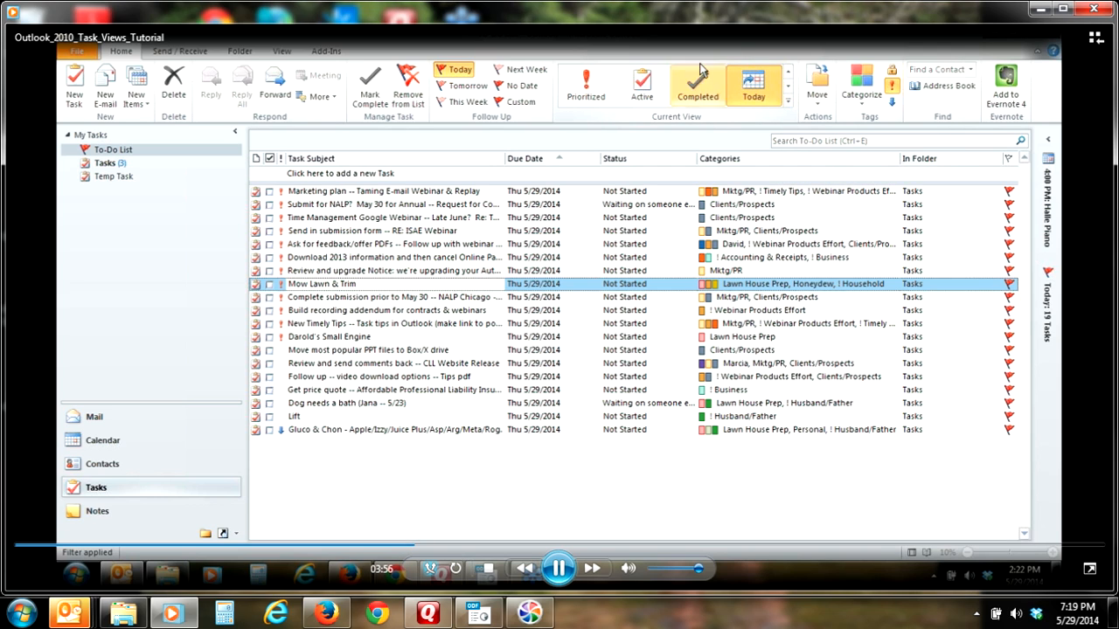
left_click(780, 70)
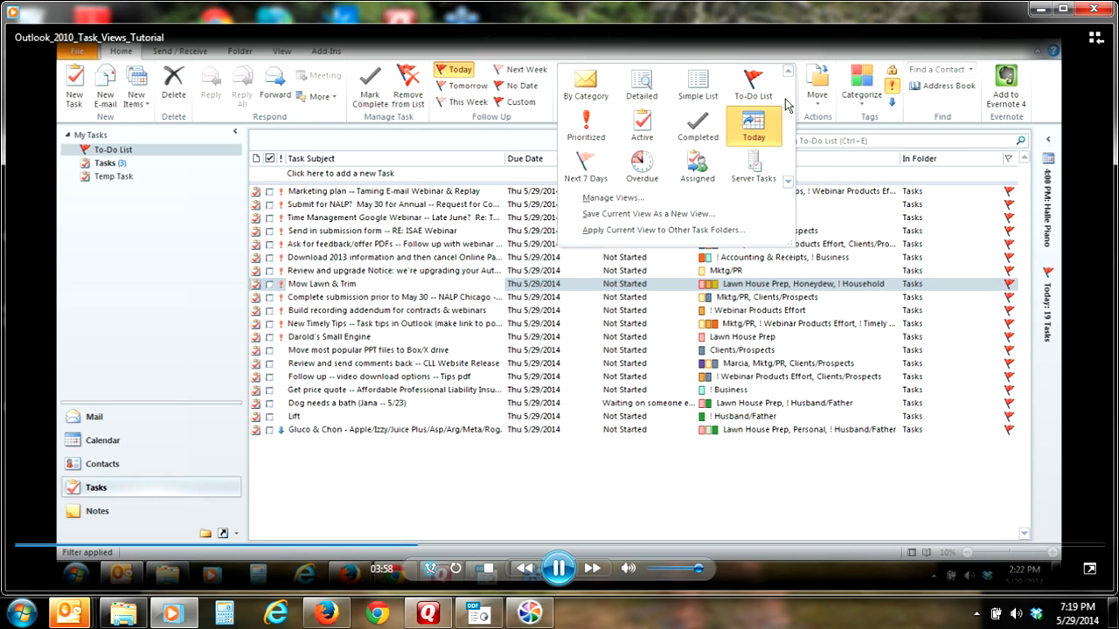
mouse_move(581, 83)
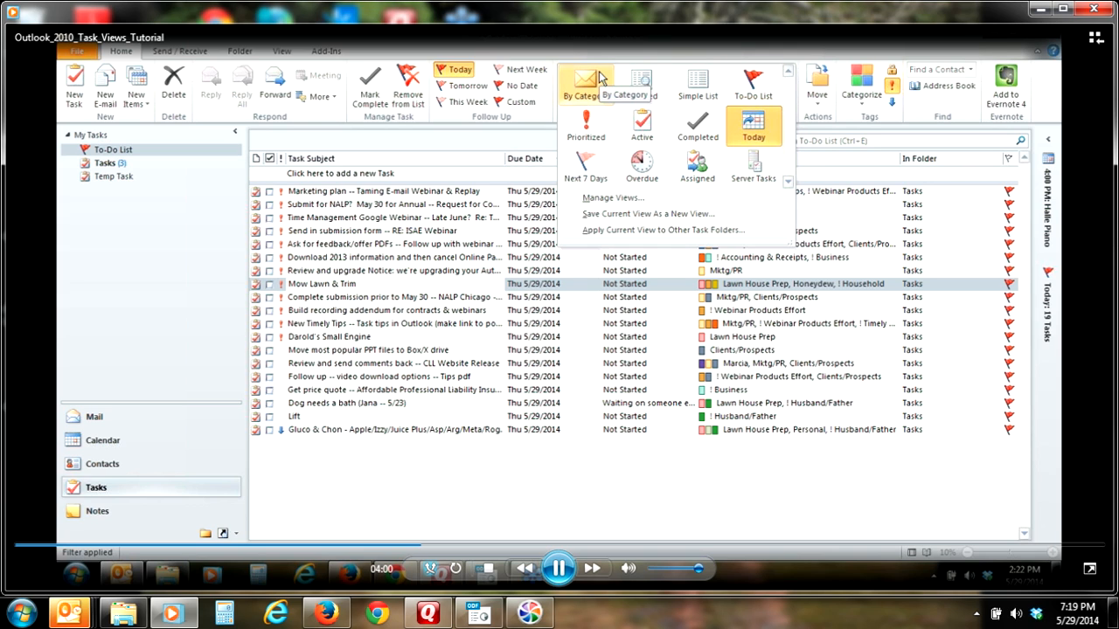
Switch to the By Category view and expand ! Timely Tips to browse its 27 tasks
left_click(581, 83)
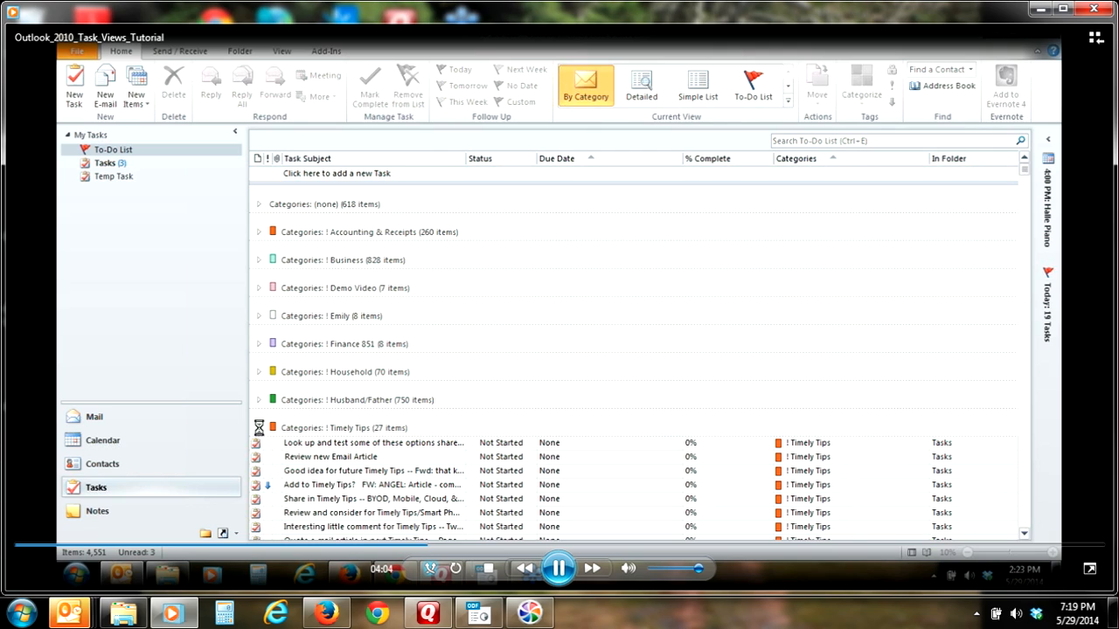
left_click(259, 428)
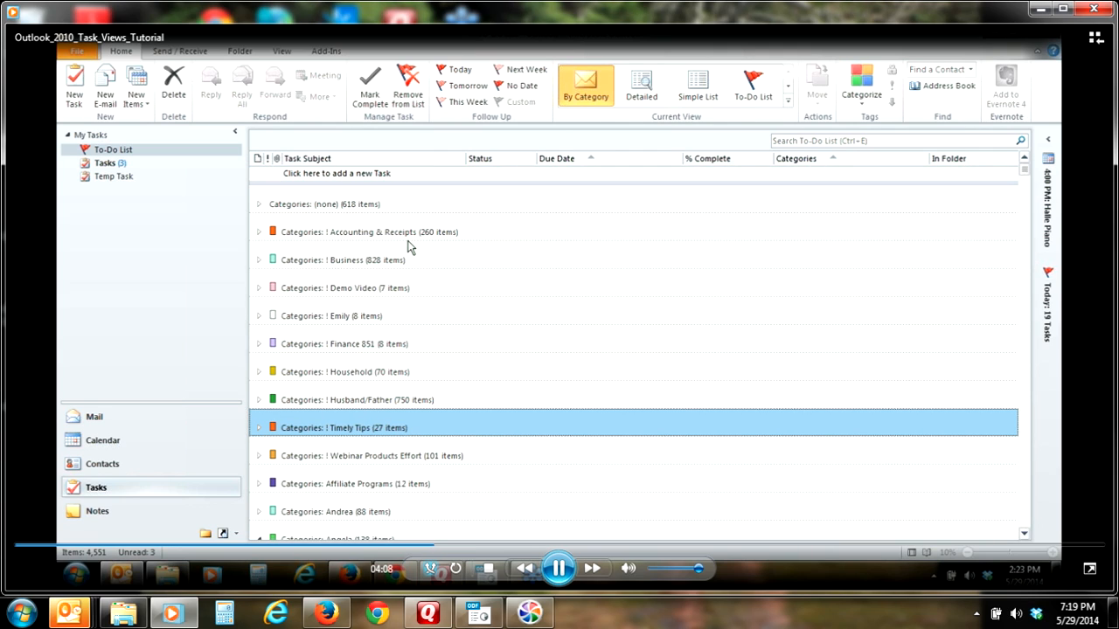
mouse_move(387, 245)
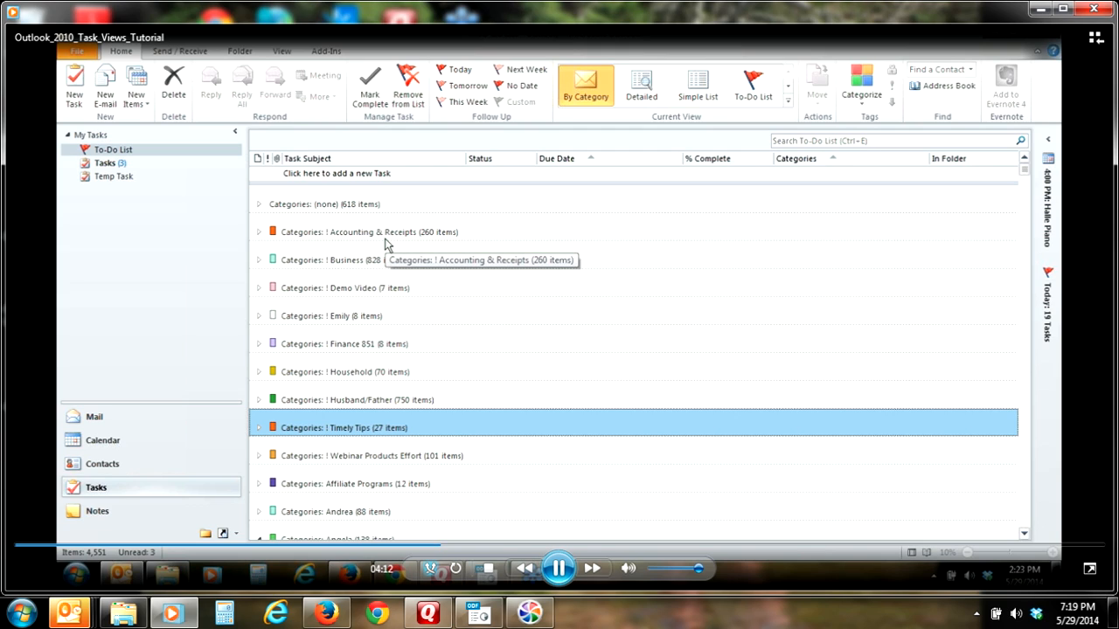
mouse_move(261, 432)
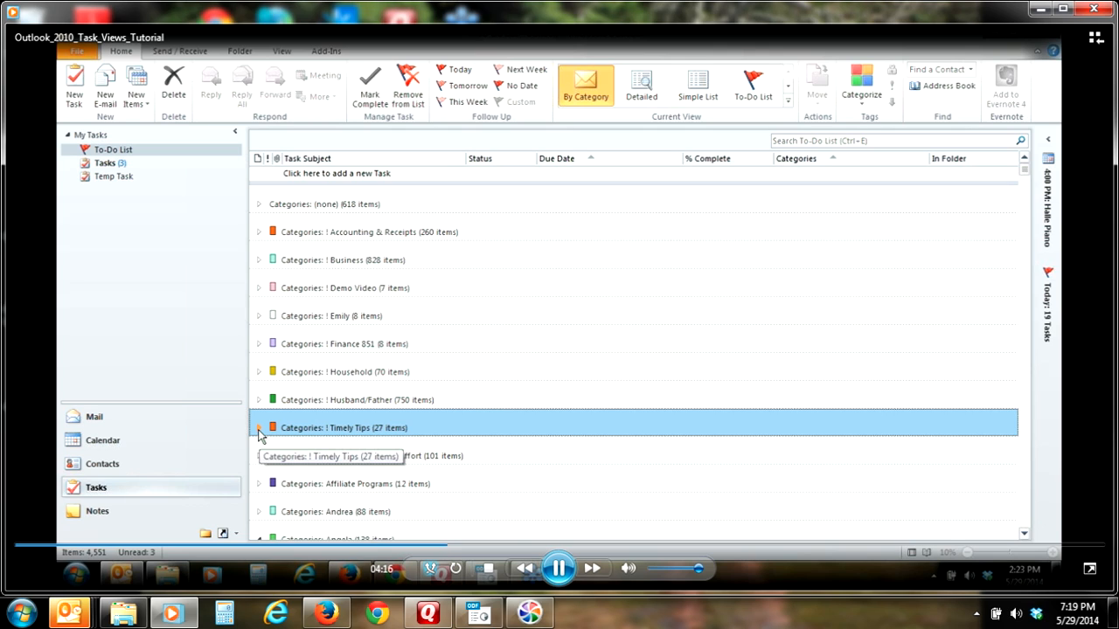
left_click(259, 427)
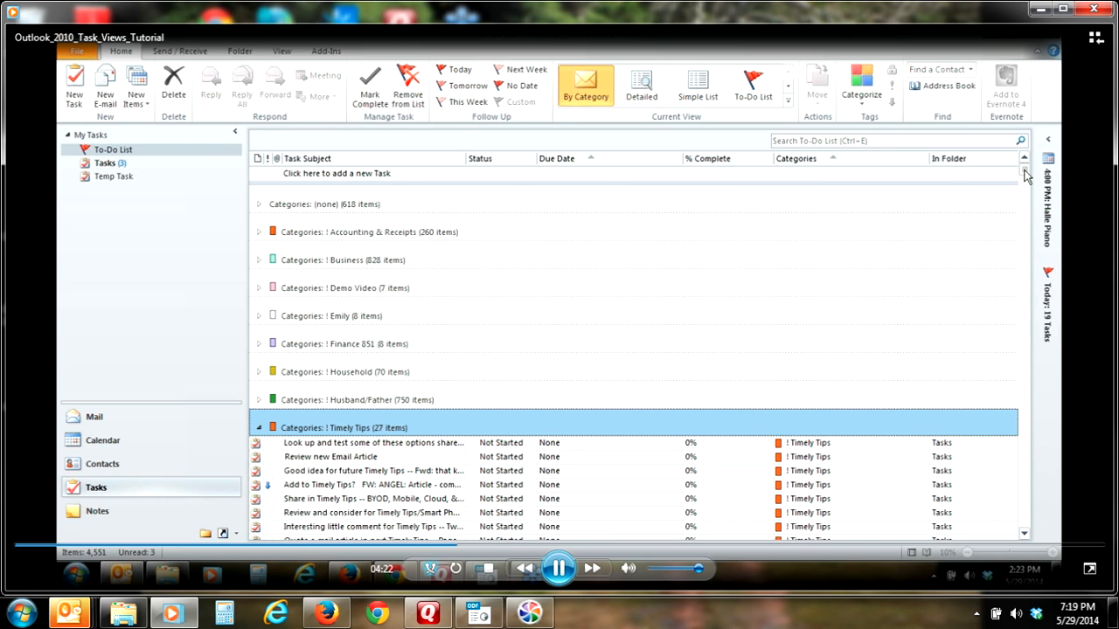
scroll("down", 3)
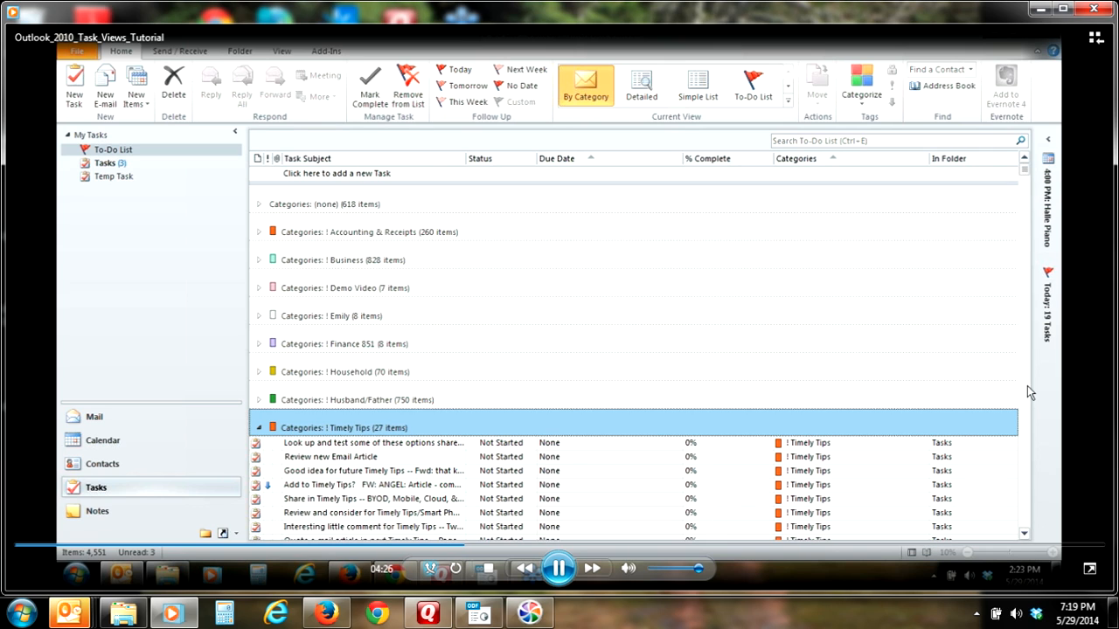
scroll("down", 3)
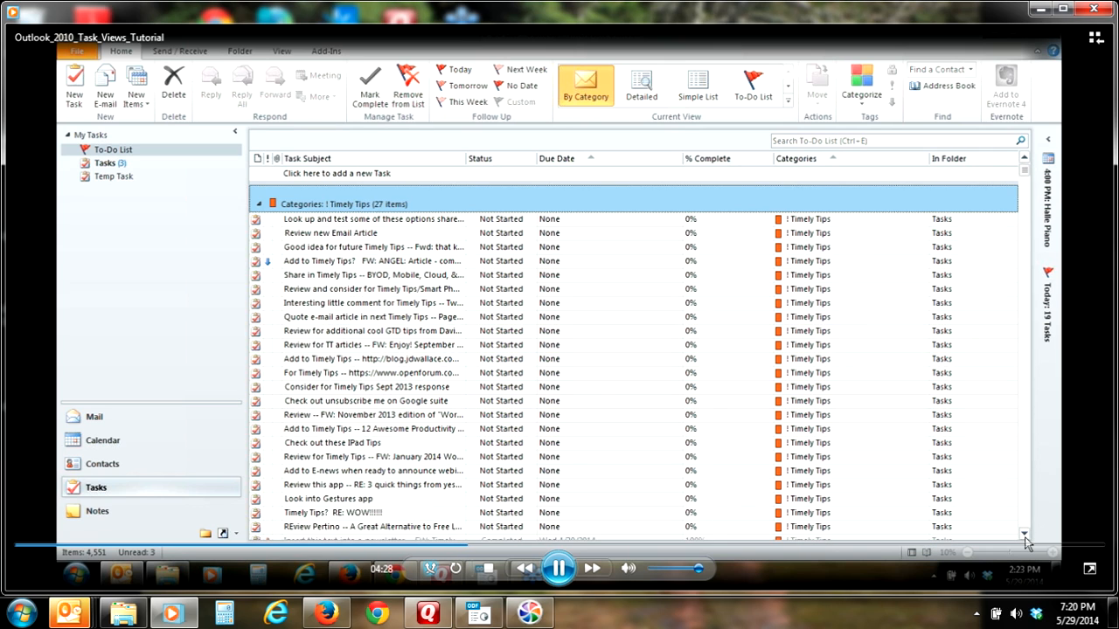
scroll("down", 3)
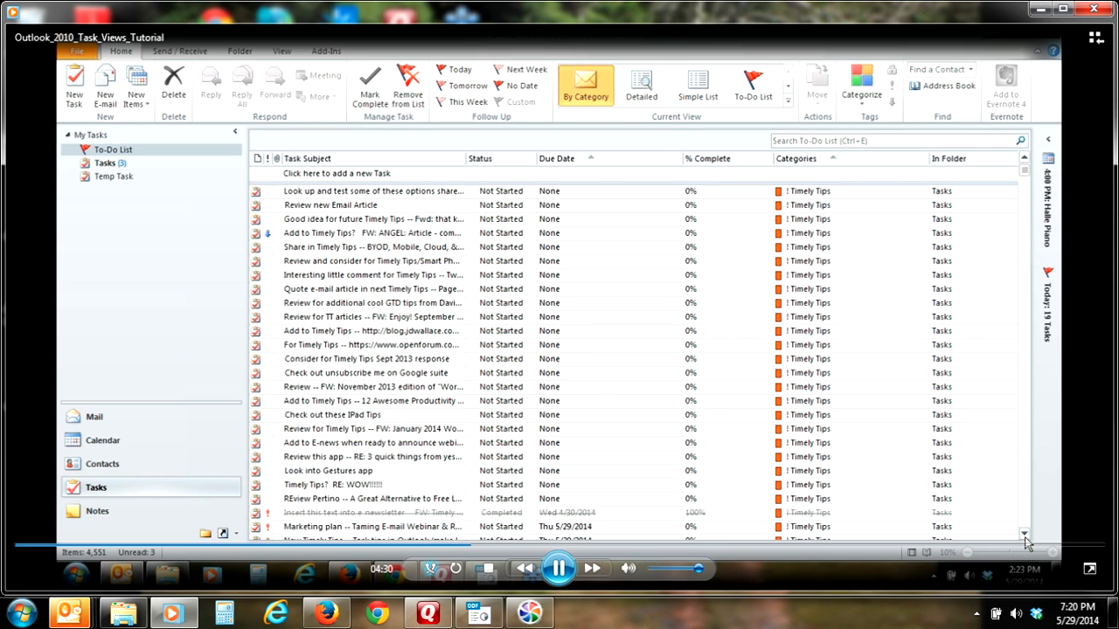
scroll("down", 3)
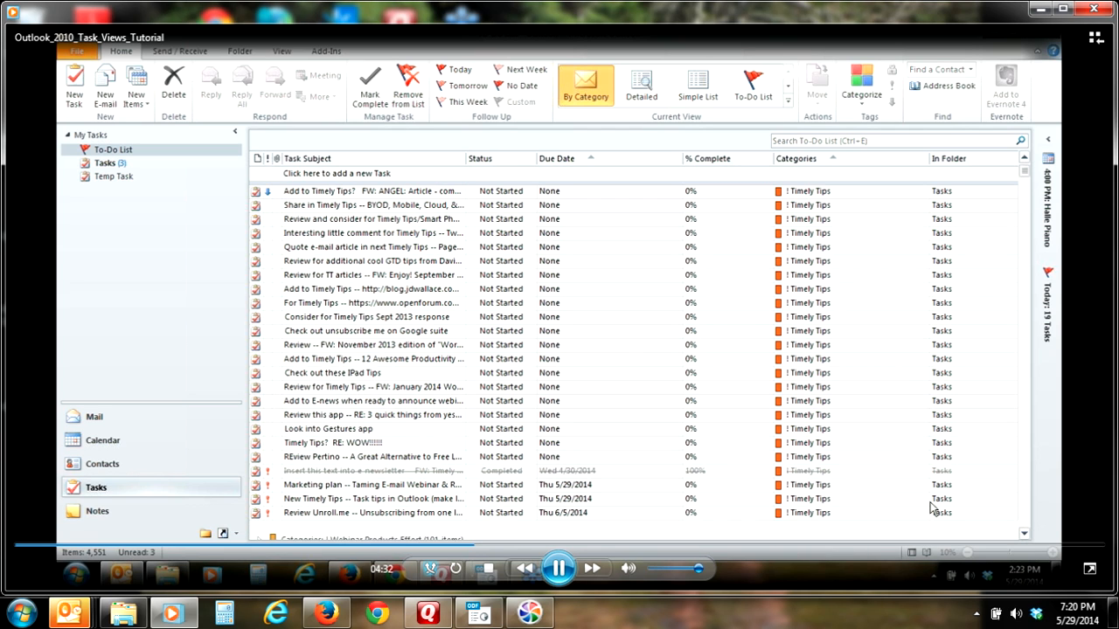
mouse_move(599, 296)
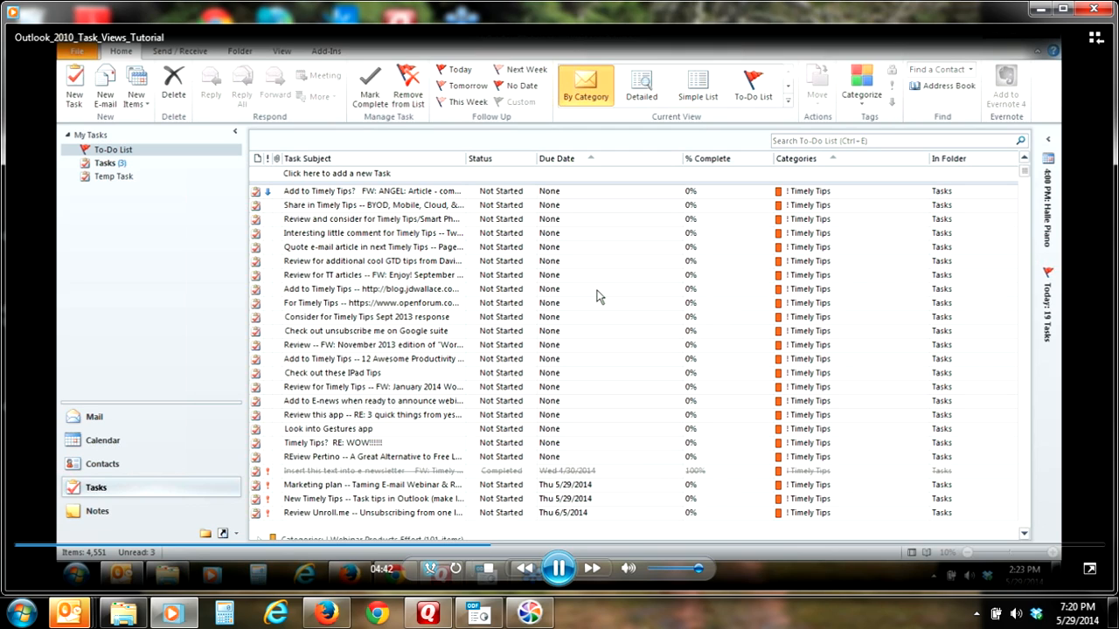
mouse_move(557, 513)
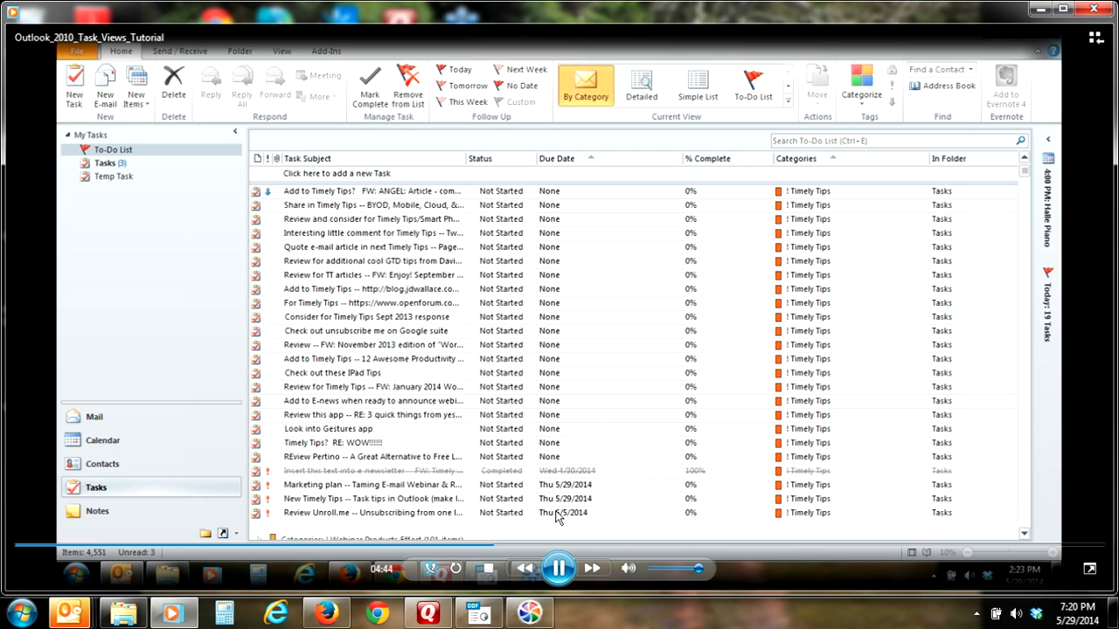
mouse_move(572, 505)
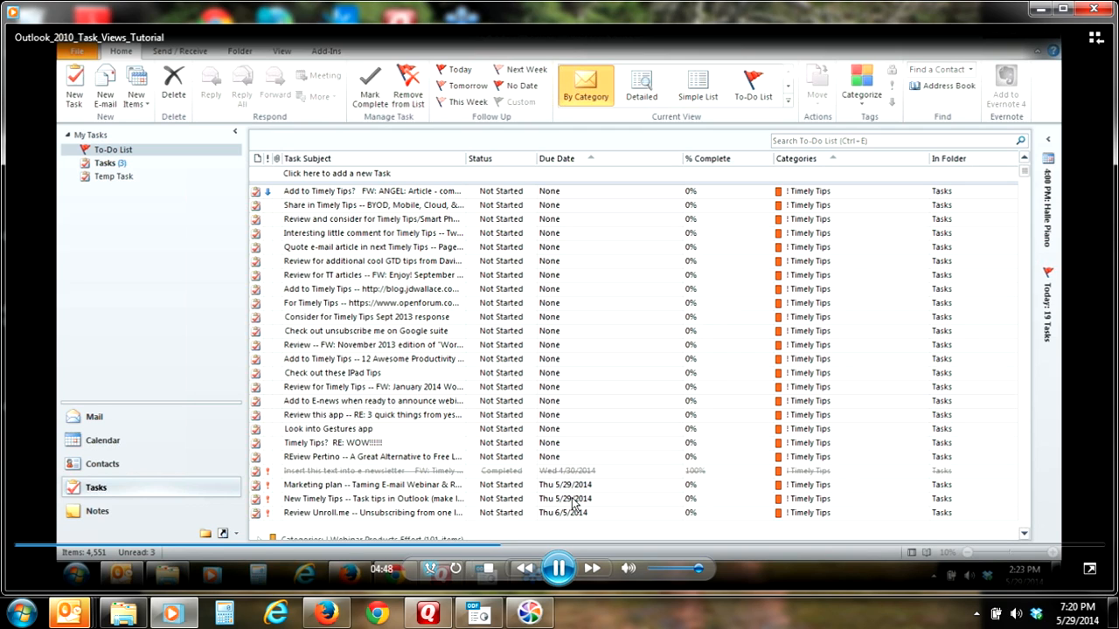
mouse_move(1009, 296)
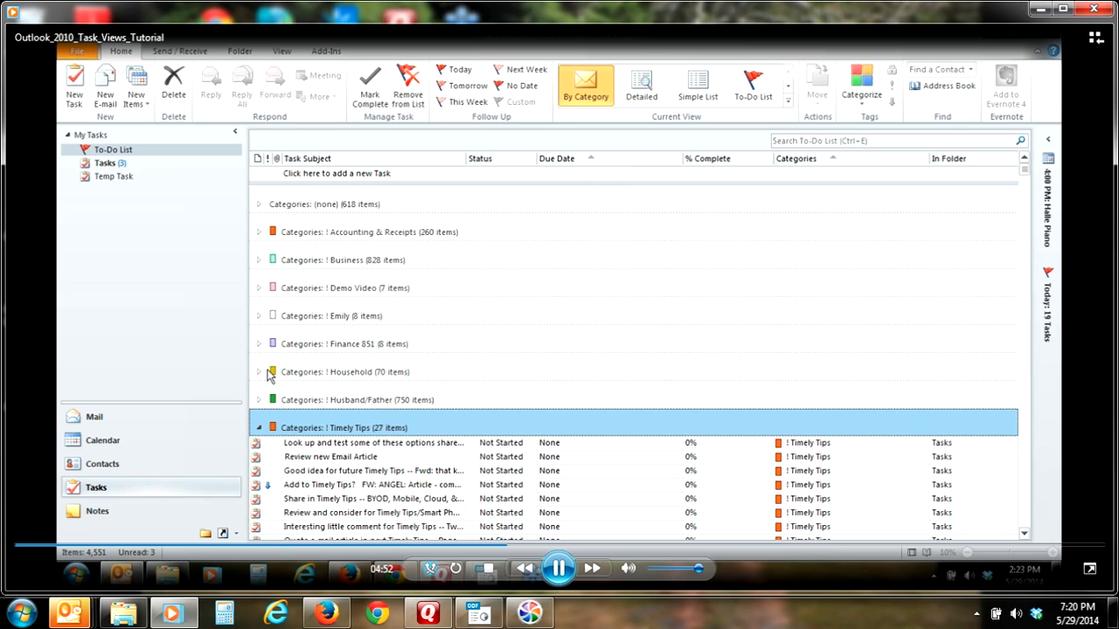
Collapse the ! Timely Tips group, leaving only category headings with item counts
left_click(260, 428)
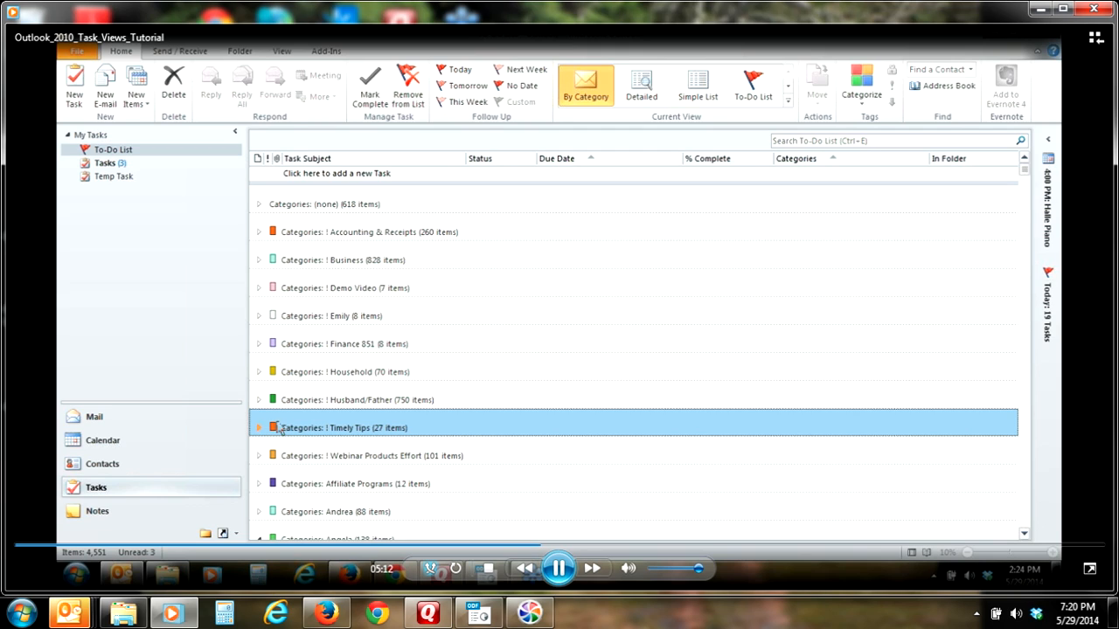
mouse_move(788, 105)
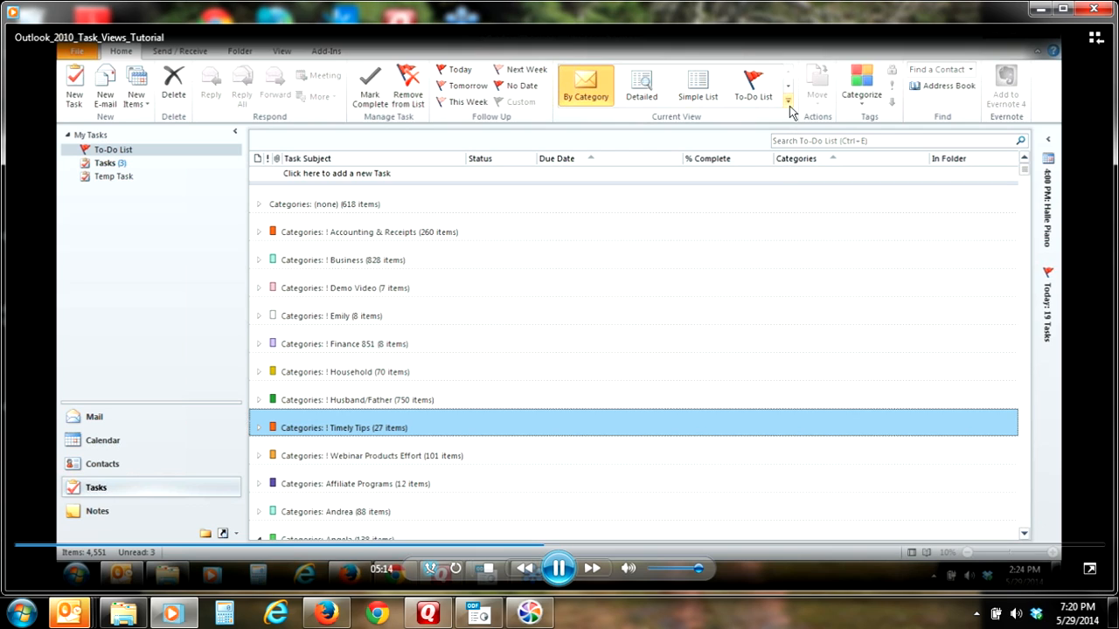
left_click(788, 106)
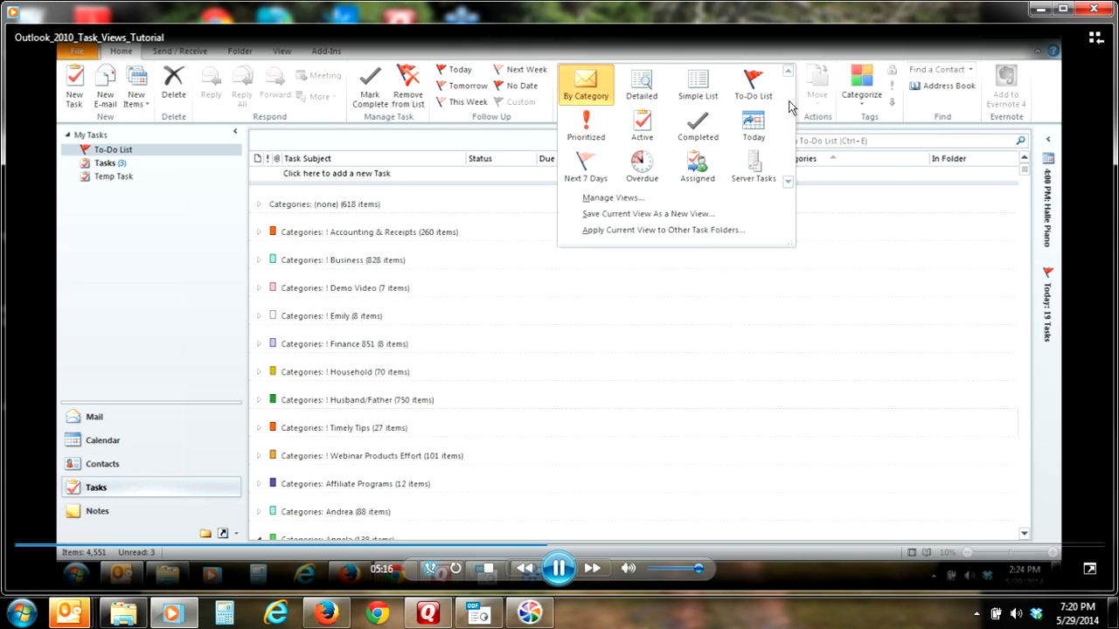
mouse_move(698, 126)
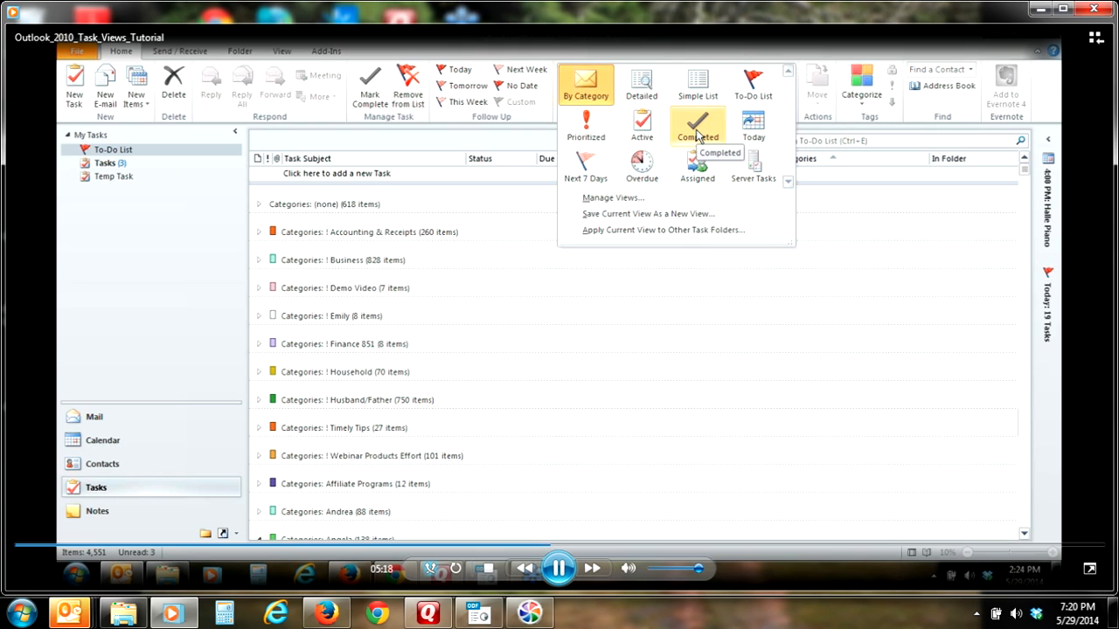
left_click(697, 131)
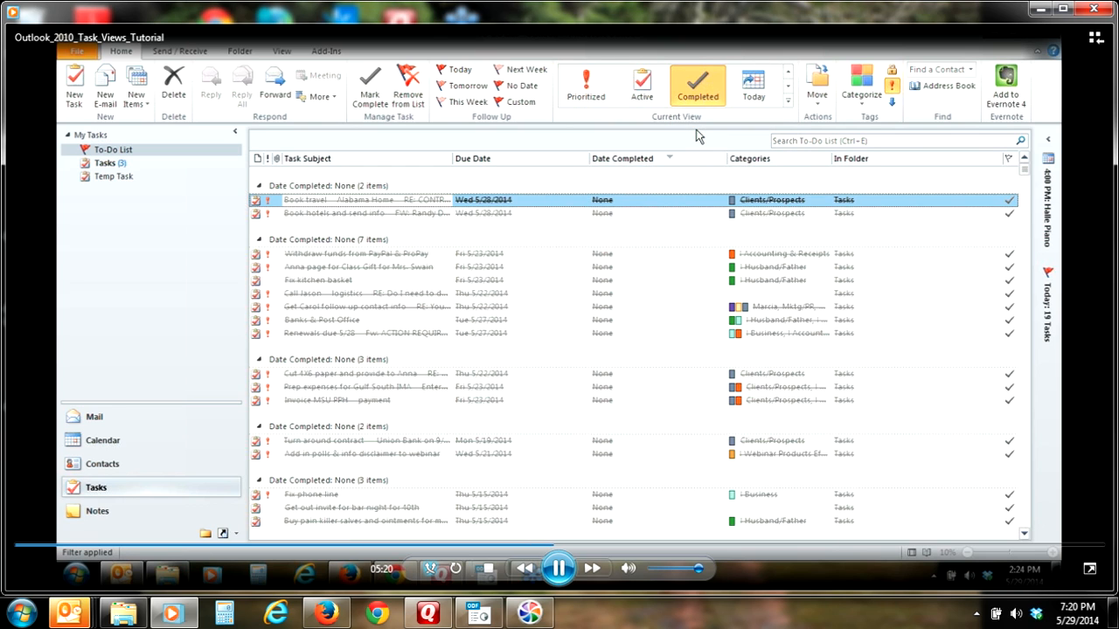
mouse_move(632, 214)
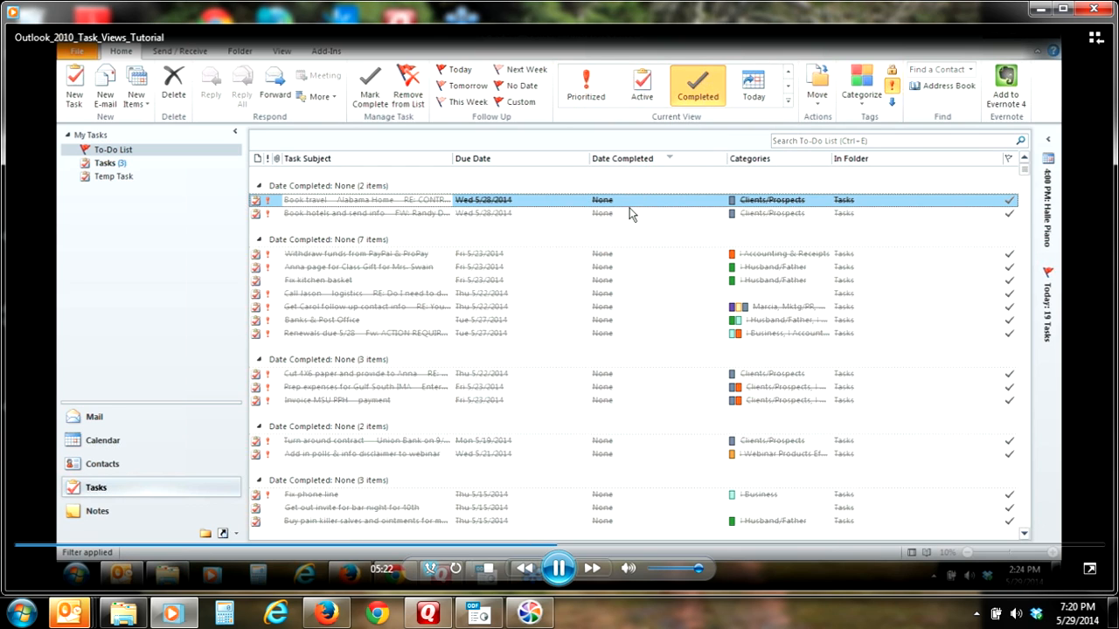
mouse_move(653, 265)
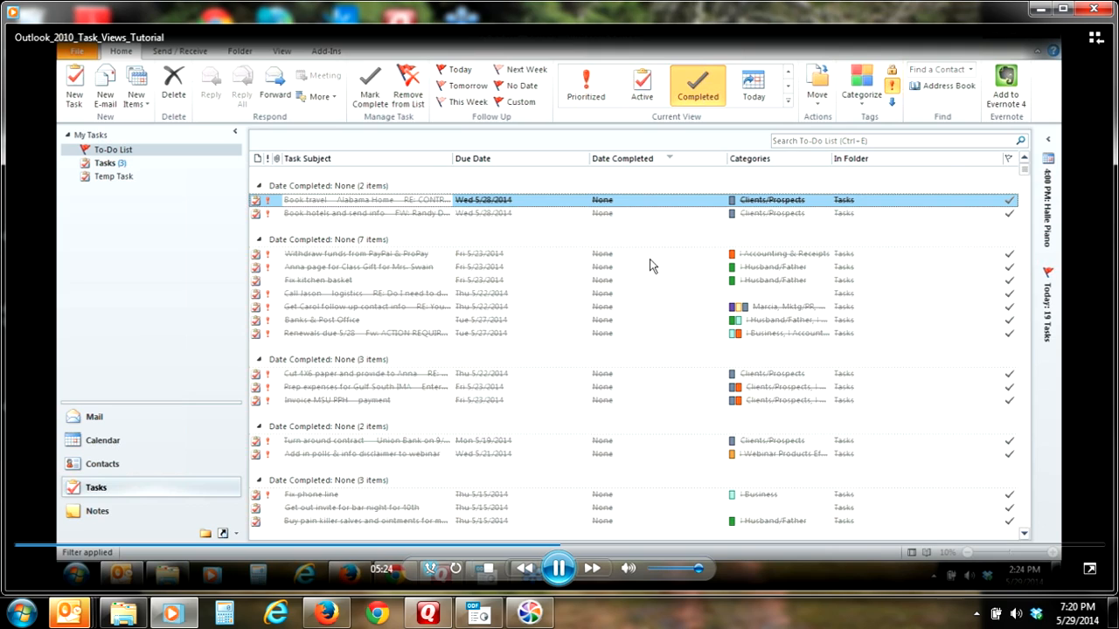
mouse_move(614, 228)
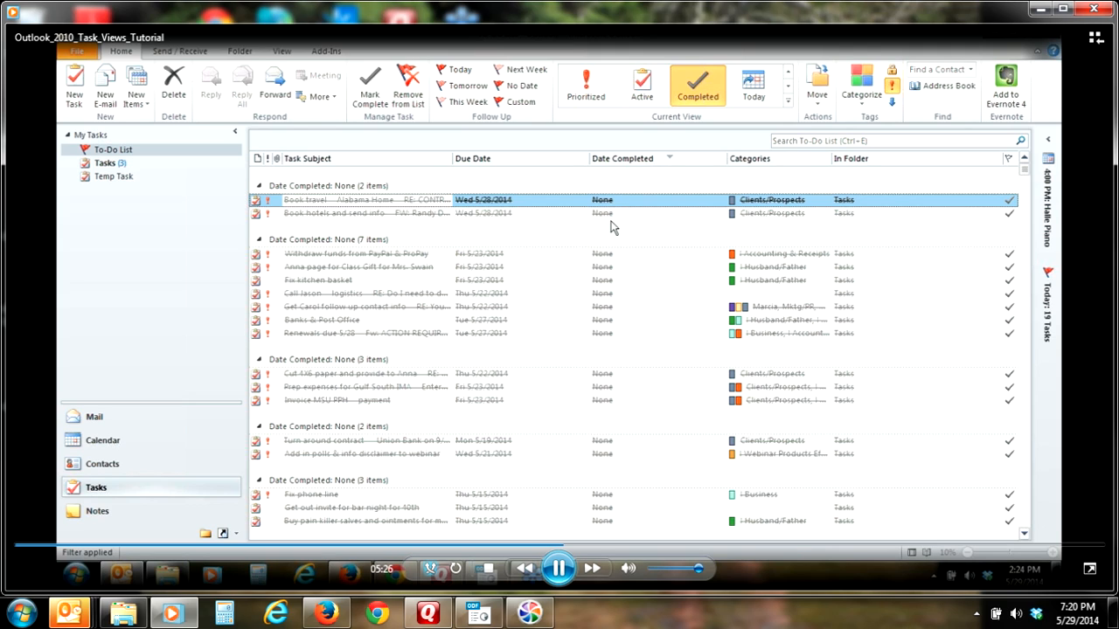
mouse_move(638, 235)
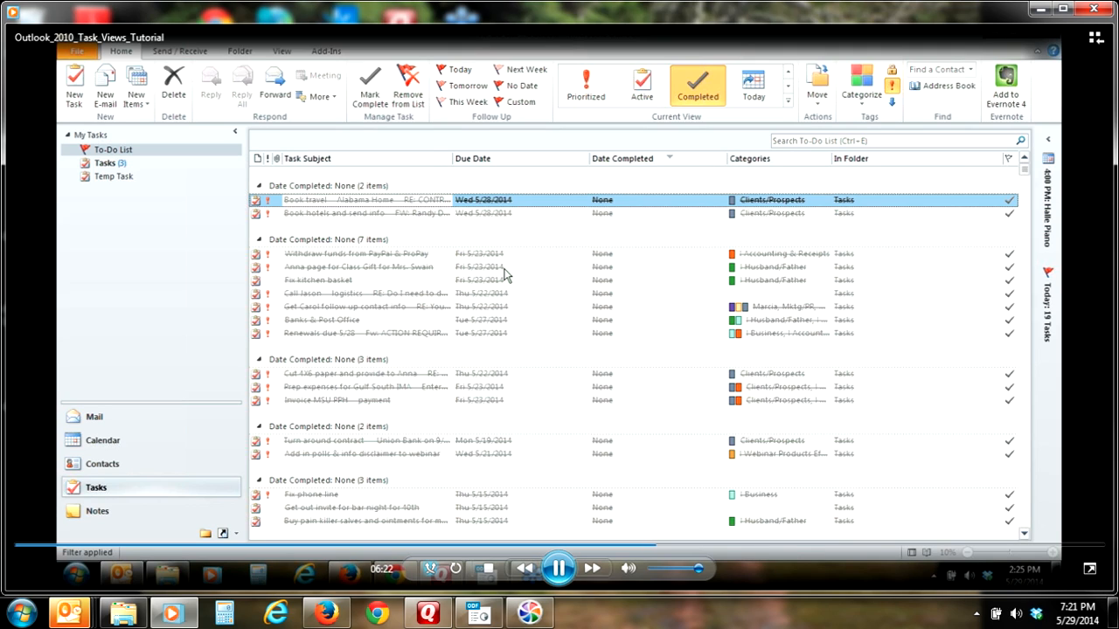
mouse_move(480, 287)
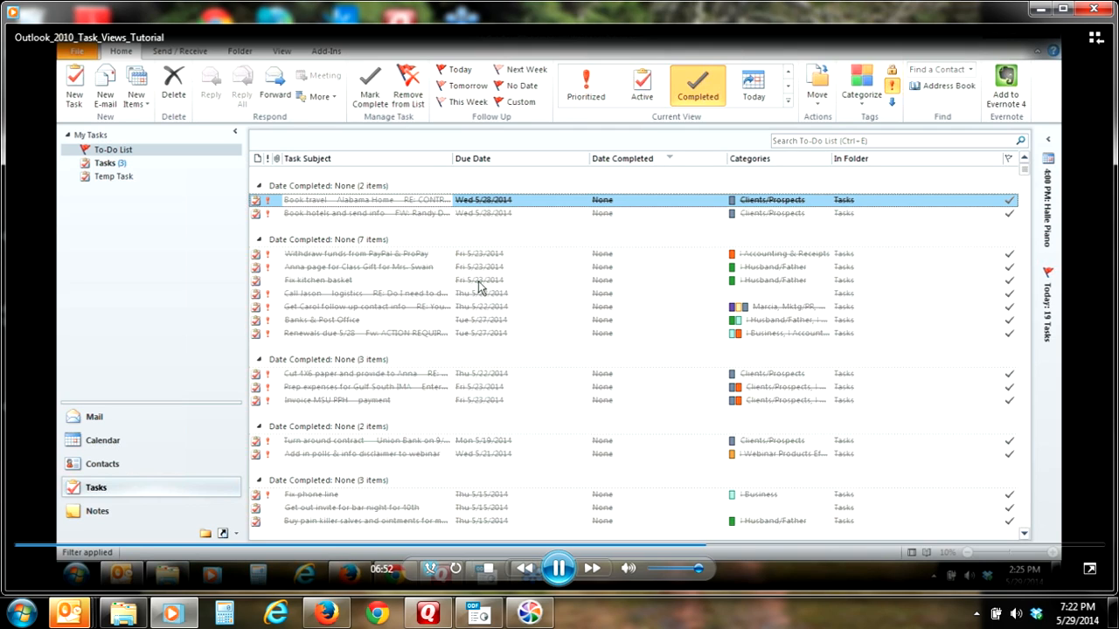
mouse_move(750, 158)
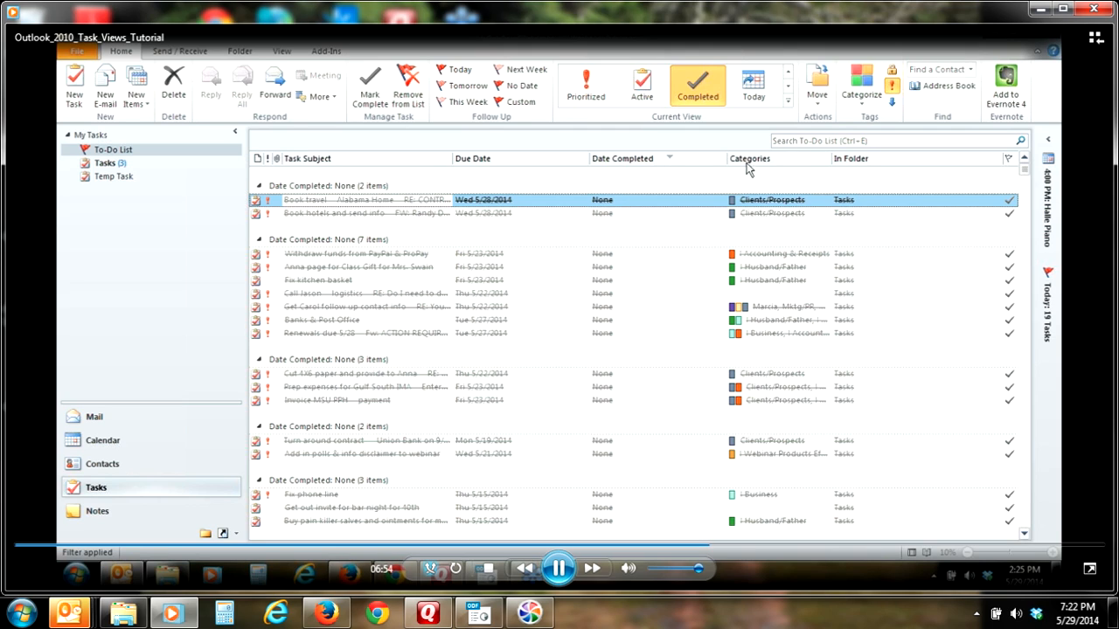
mouse_move(789, 112)
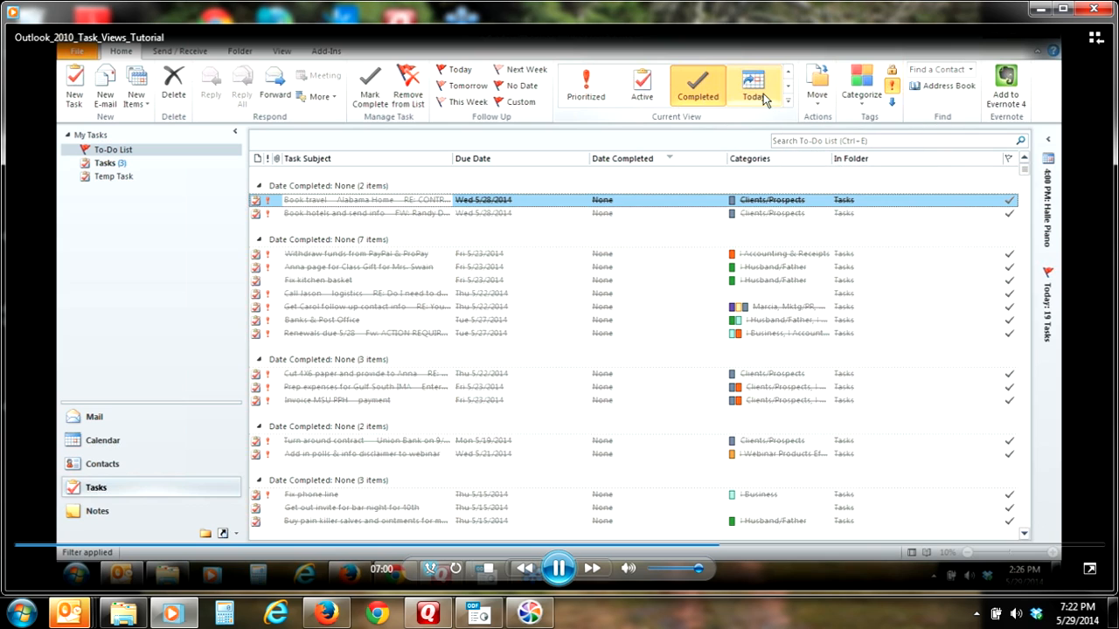
Switch between the Today and Active task views to compare their contents
left_click(755, 85)
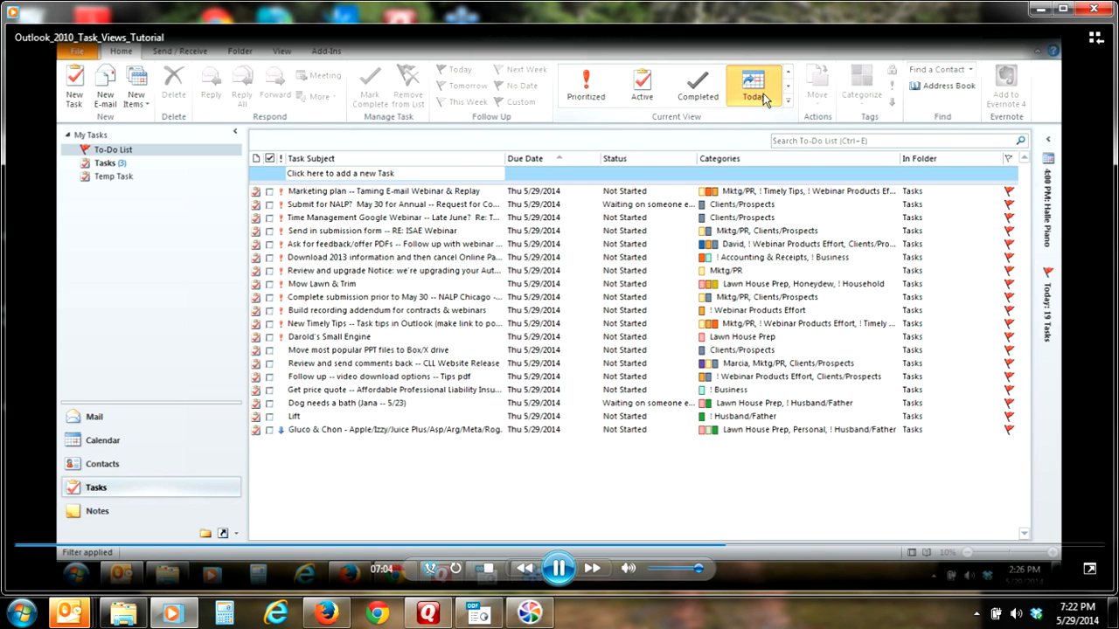
mouse_move(641, 85)
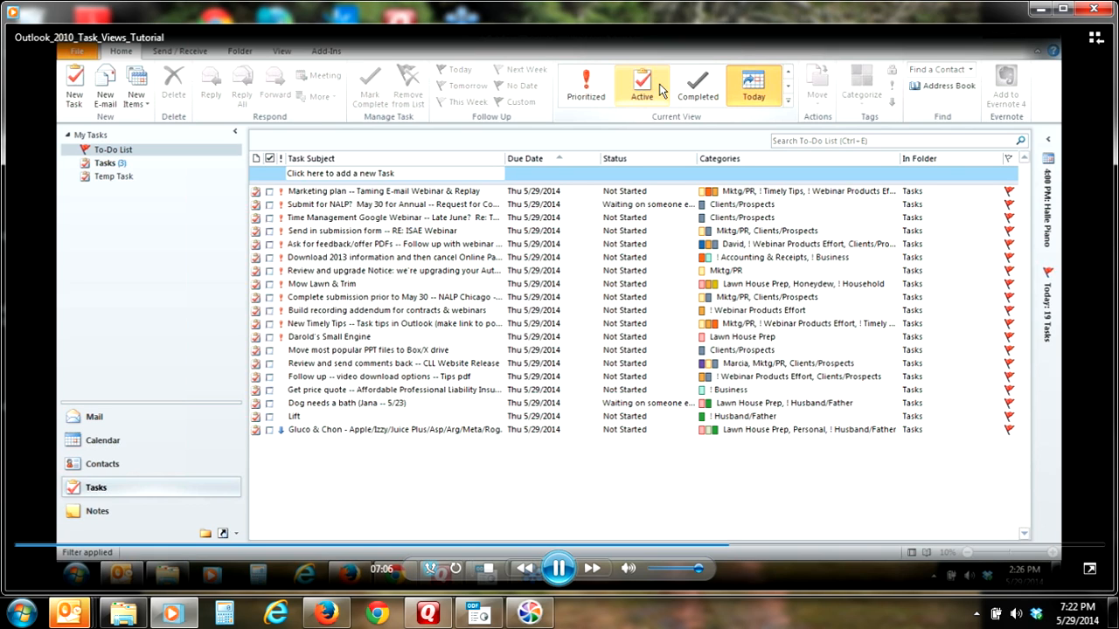
left_click(639, 85)
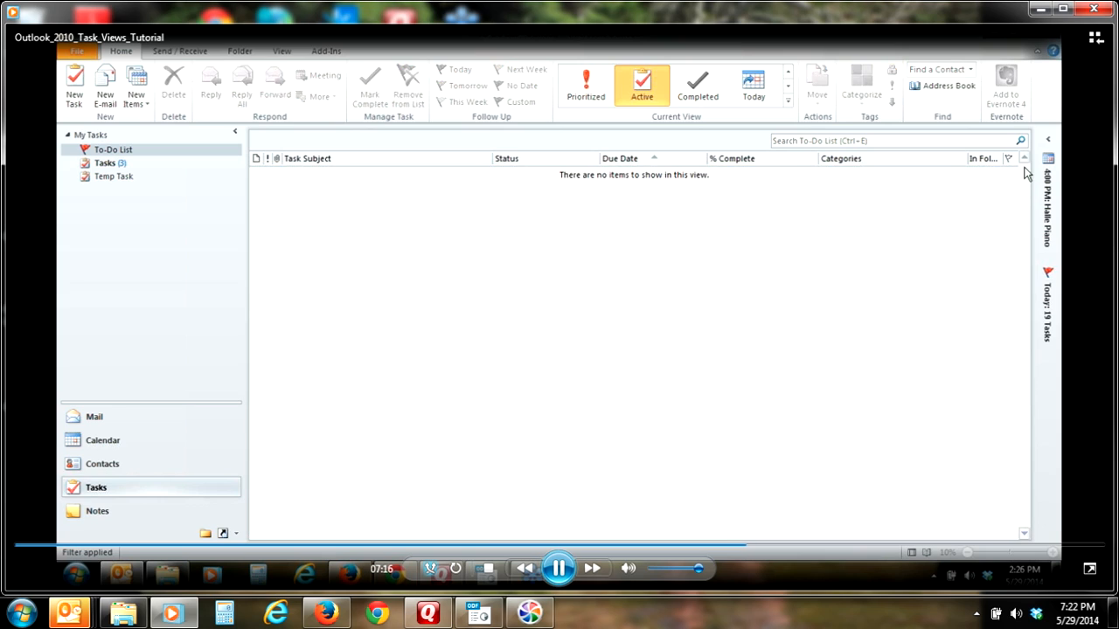
mouse_move(831, 163)
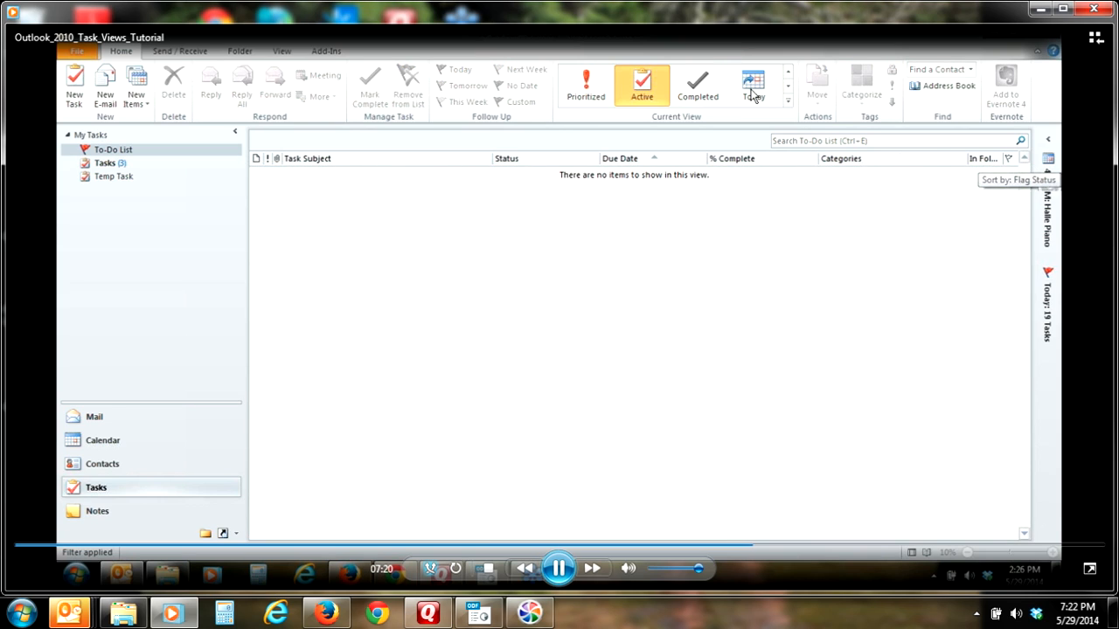
left_click(753, 83)
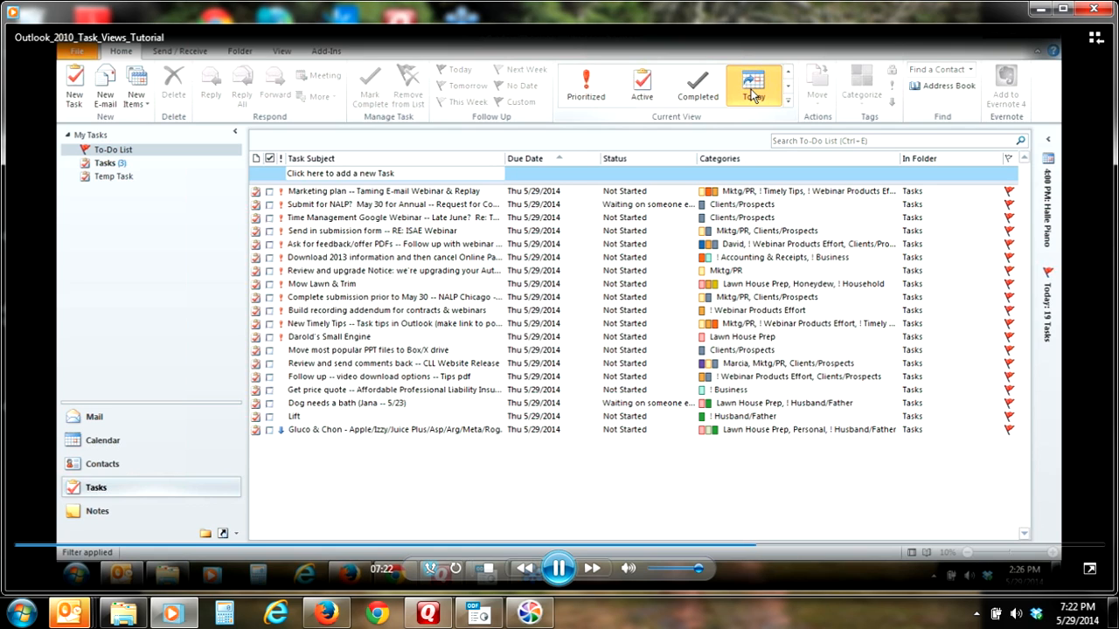
left_click(752, 79)
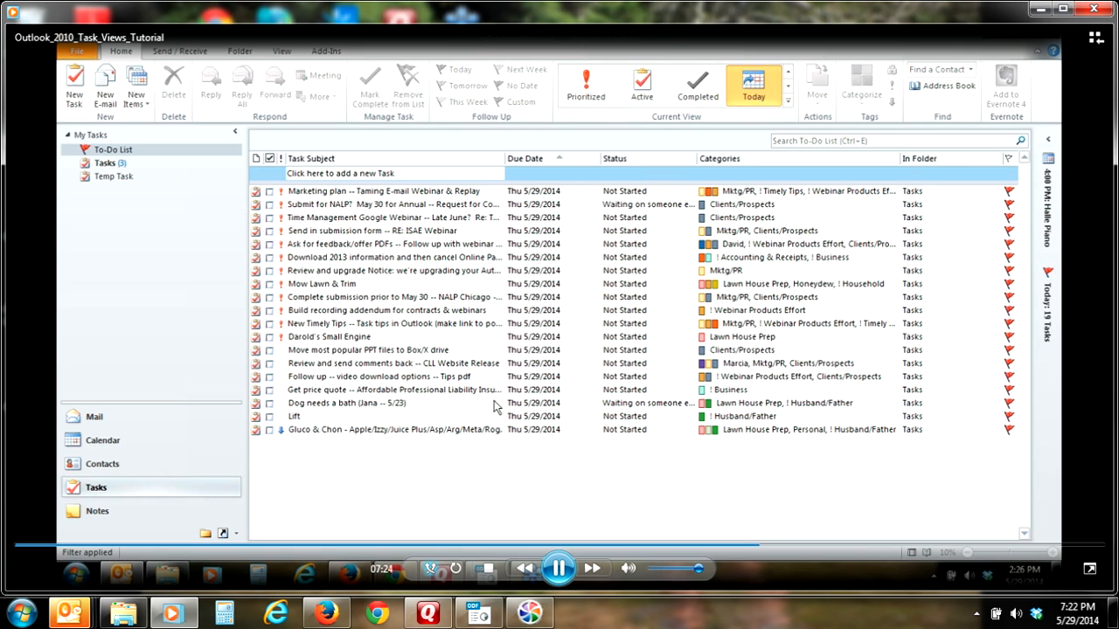
left_click(641, 85)
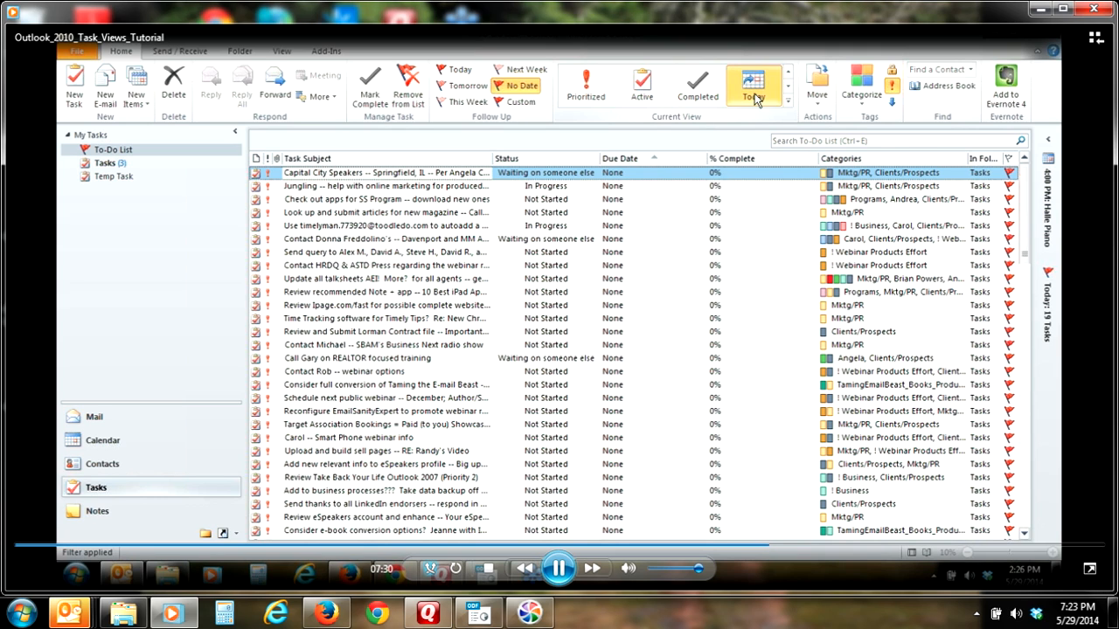
Show the Today view of tasks due Thu 5/29/2014 for reordering
left_click(753, 85)
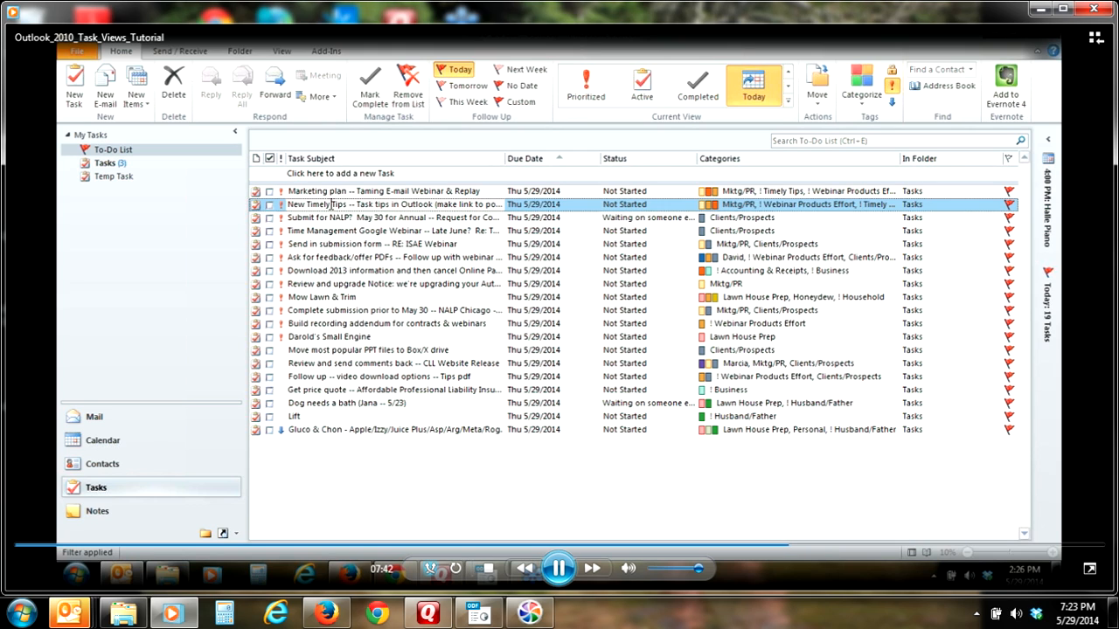
mouse_move(335, 311)
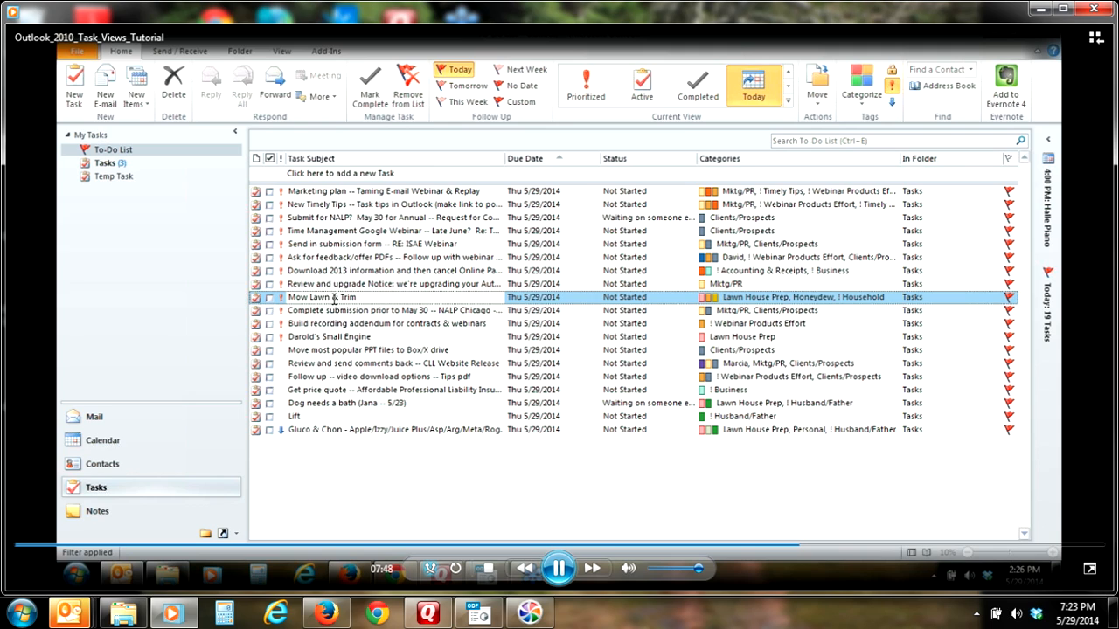
mouse_move(336, 330)
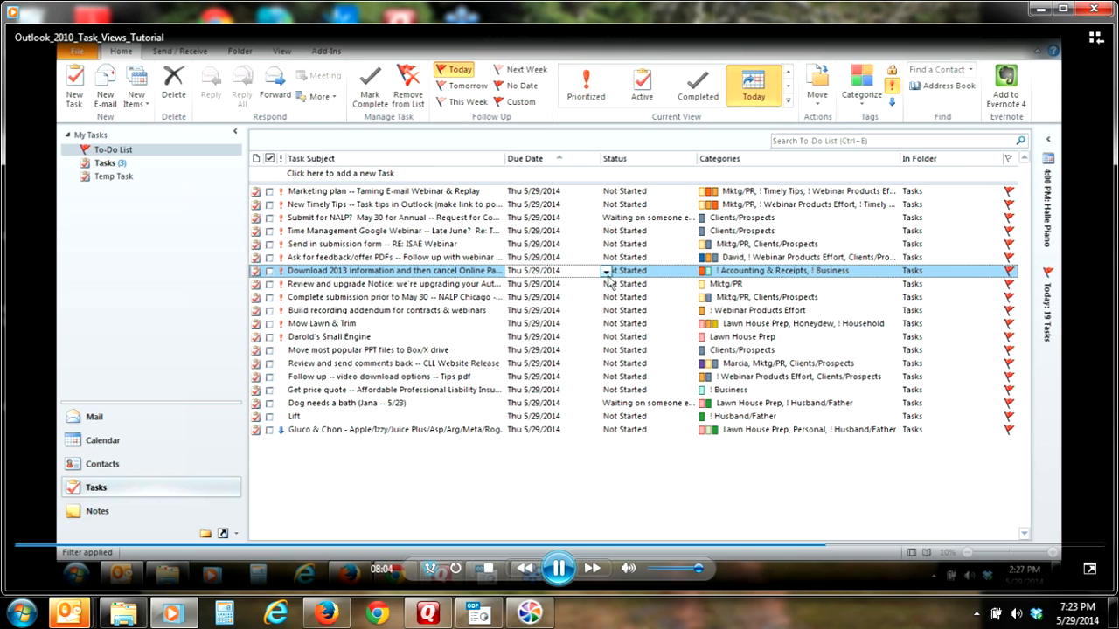
Open the due date calendar for the Download 2013 information task
left_click(606, 271)
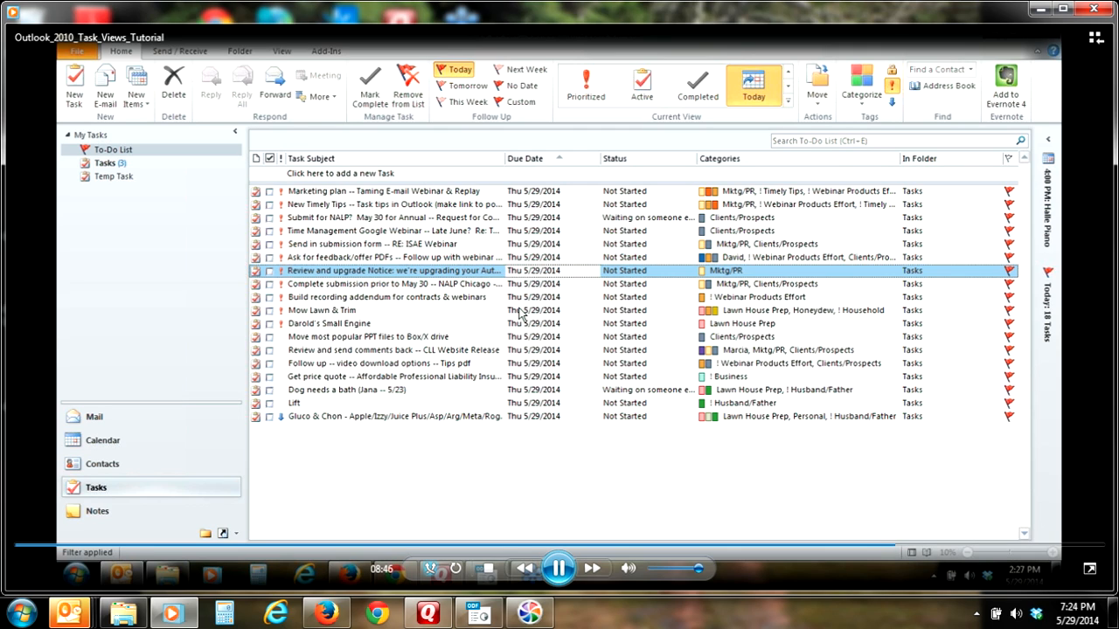
mouse_move(537, 370)
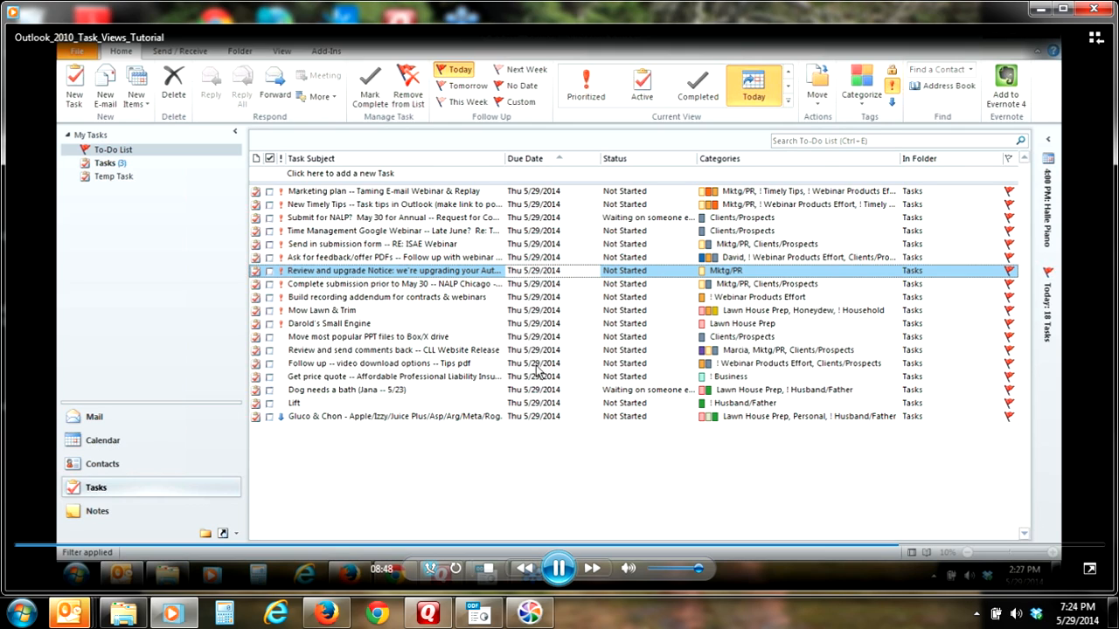
Move the video download follow-up task's due date to a later day
left_click(601, 363)
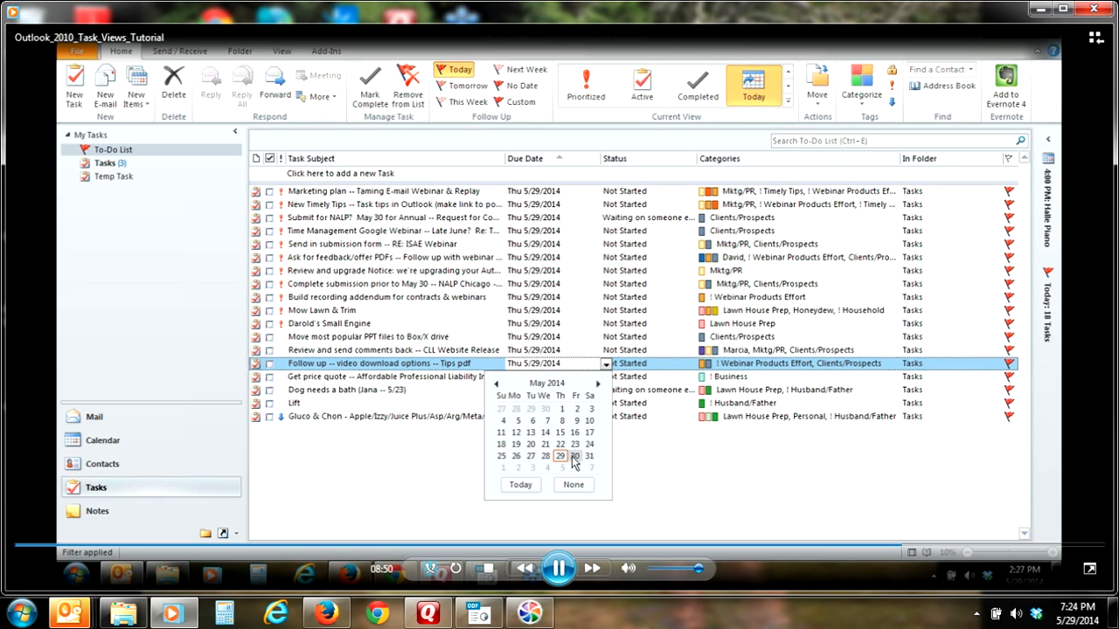
left_click(560, 455)
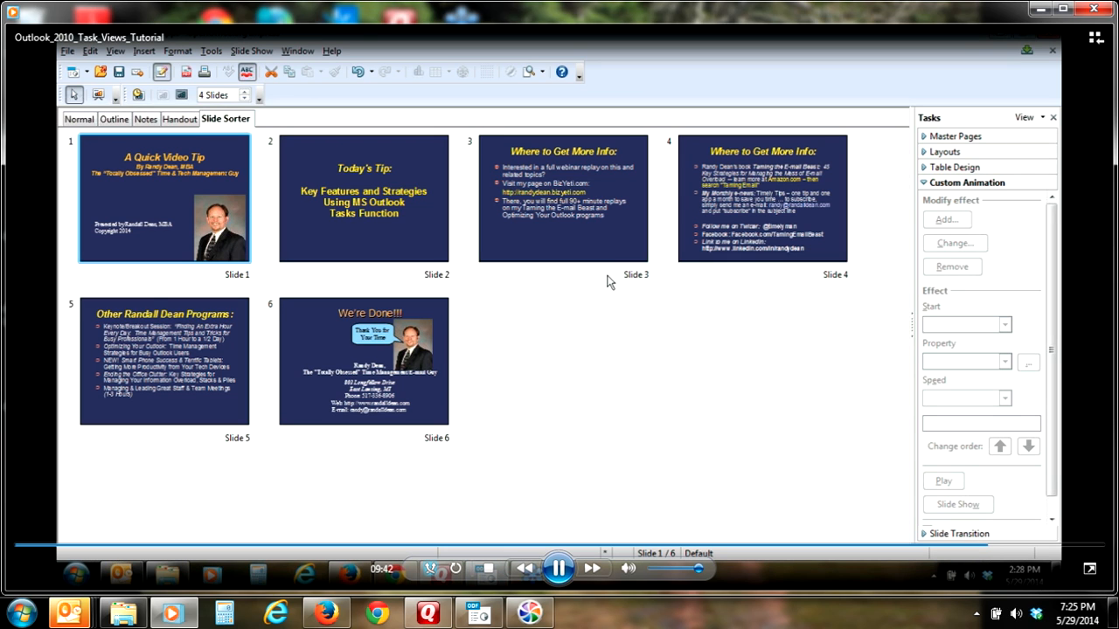
Start the Impress slide show of the closing slides
left_click(562, 199)
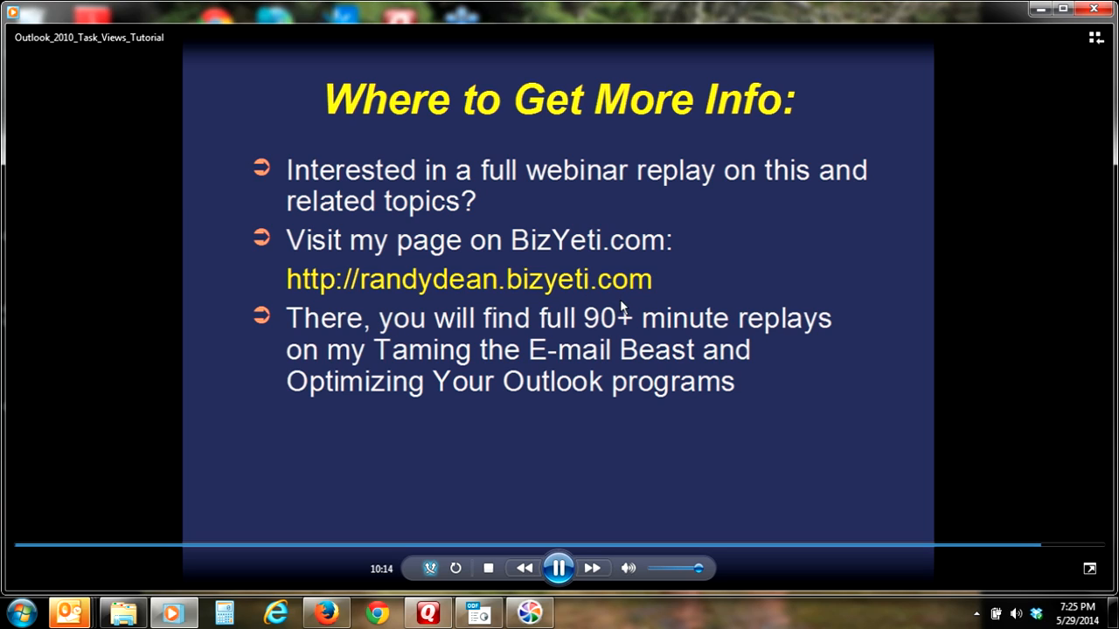
mouse_move(684, 265)
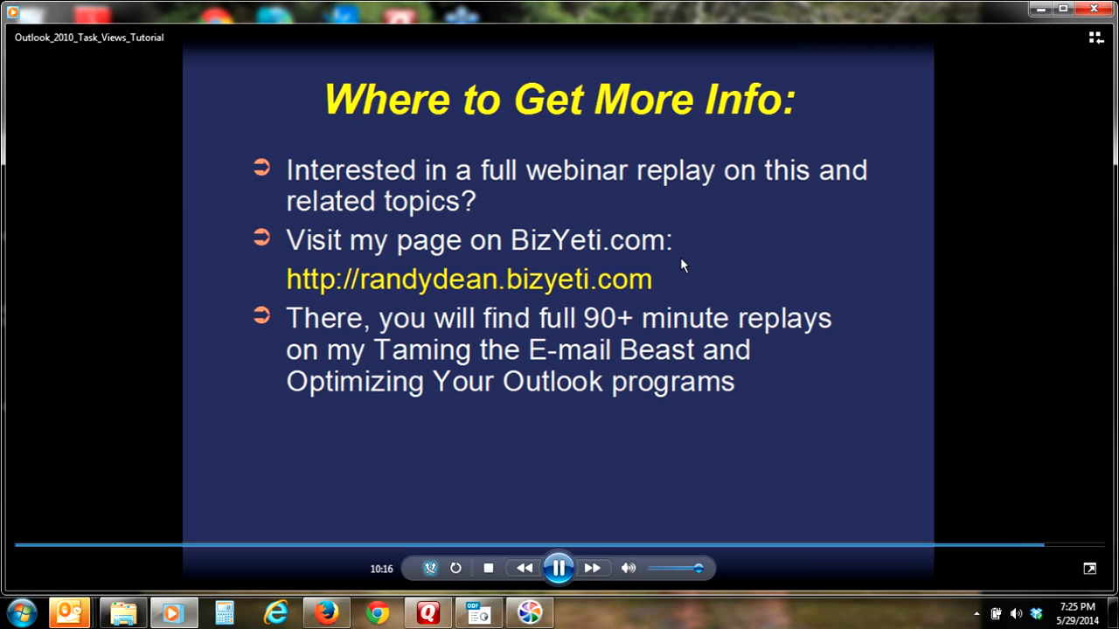